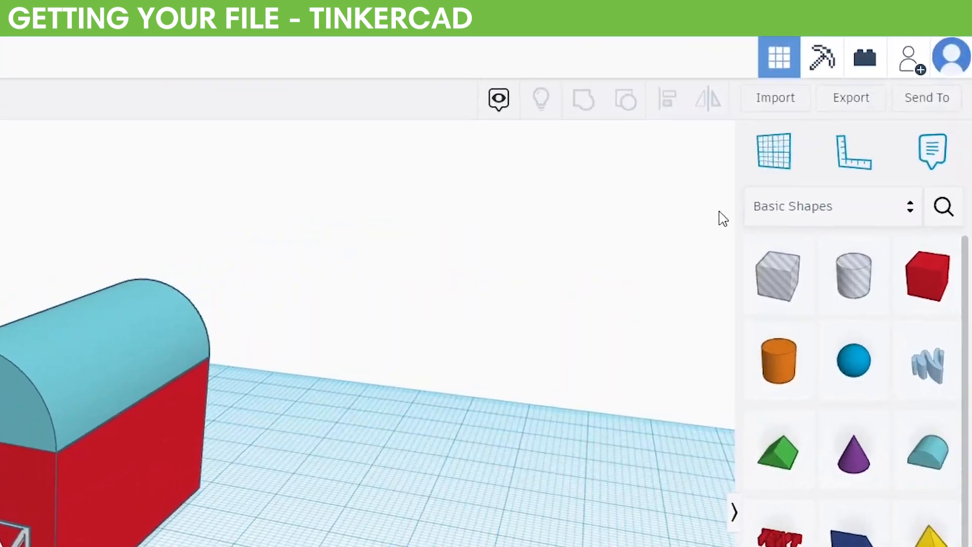
Step: Export the barn design from Tinkercad as an .STL file for 3D printing
{"action": "left_click", "coordinate": [850, 97]}
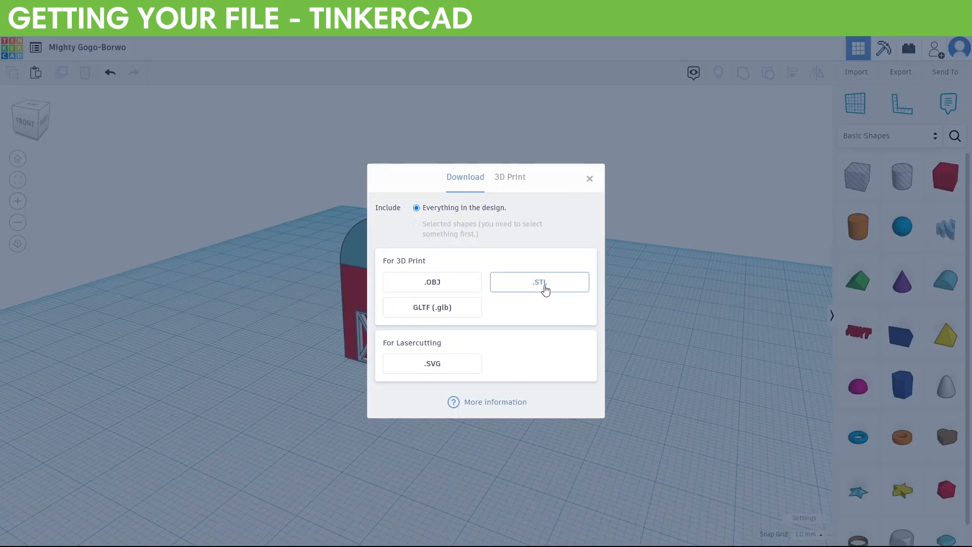
{"action": "left_click", "coordinate": [539, 283]}
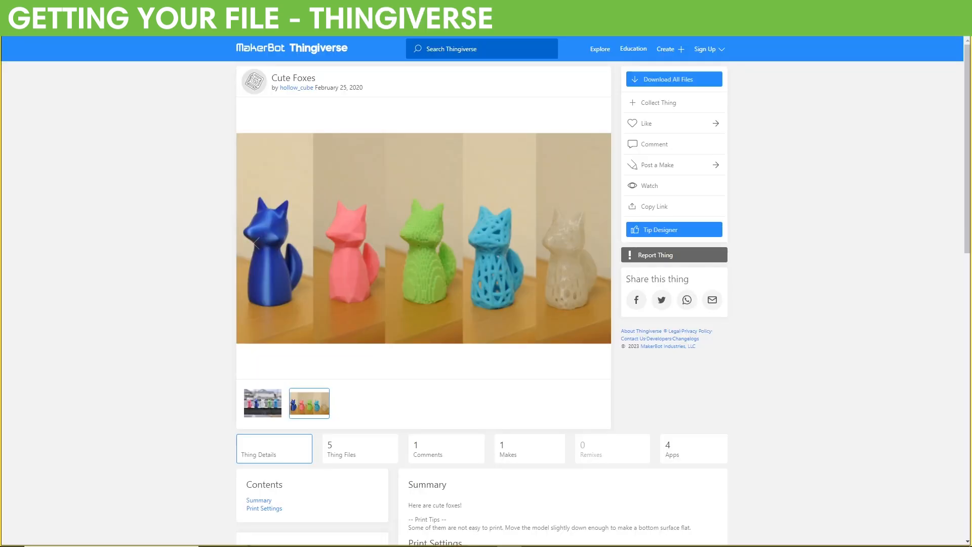
{"action": "mouse_move", "coordinate": [952, 175]}
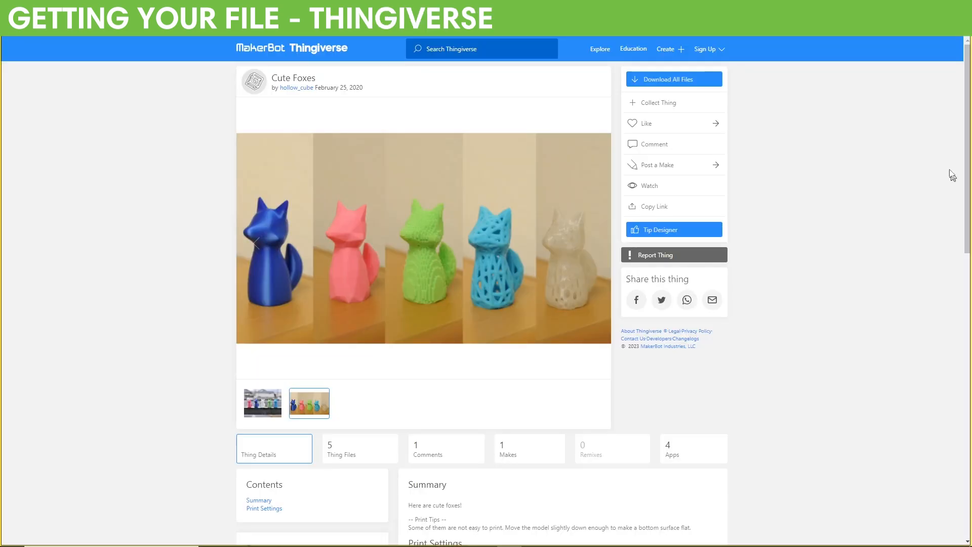
{"action": "mouse_move", "coordinate": [700, 84]}
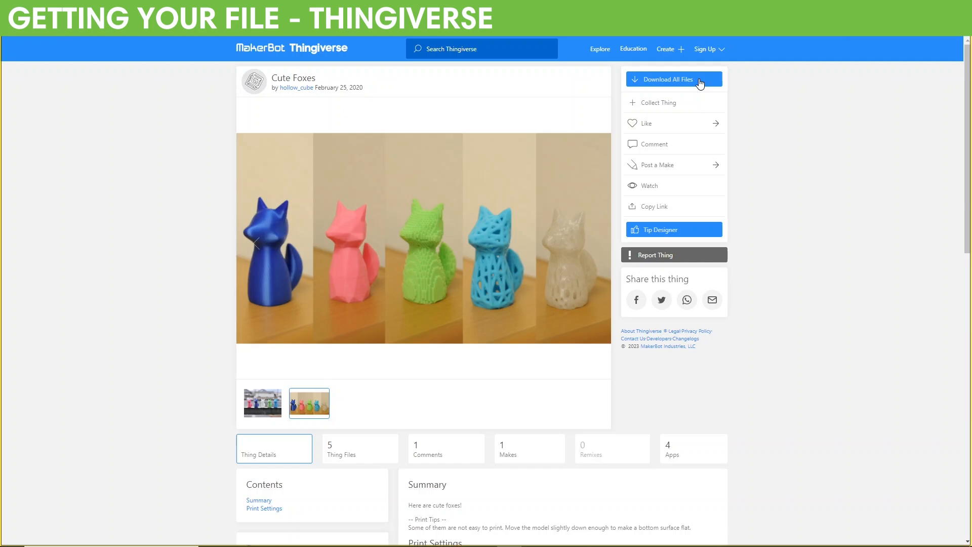
Step: Show the Thing Files list with the five Cute Foxes STL downloads
{"action": "scroll", "scroll_direction": "down", "scroll_amount": 3}
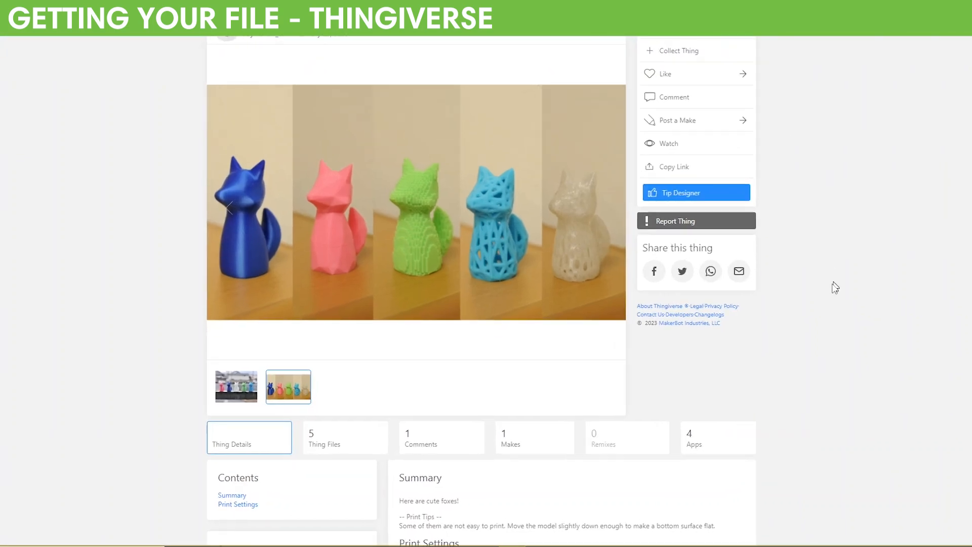
{"action": "left_click", "coordinate": [324, 438]}
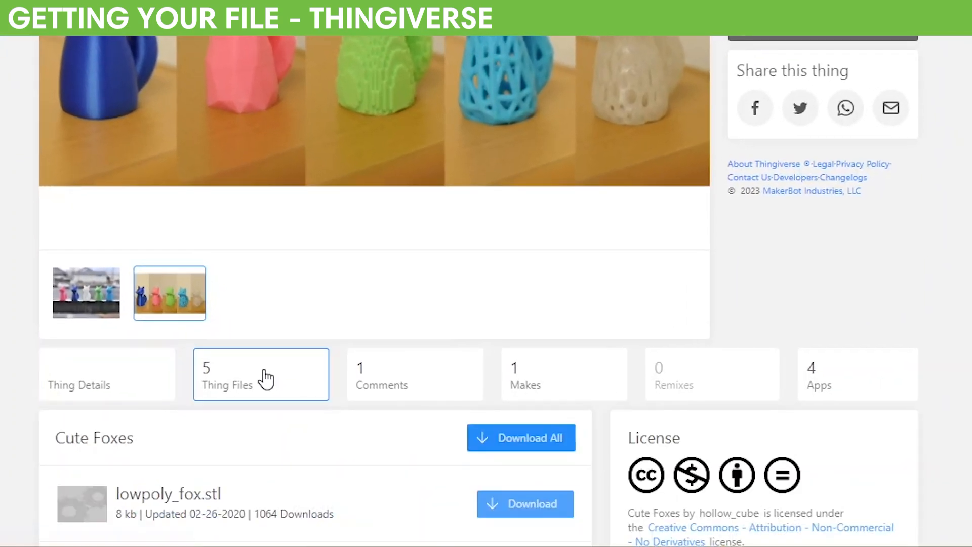
{"action": "scroll", "scroll_direction": "down", "scroll_amount": 3}
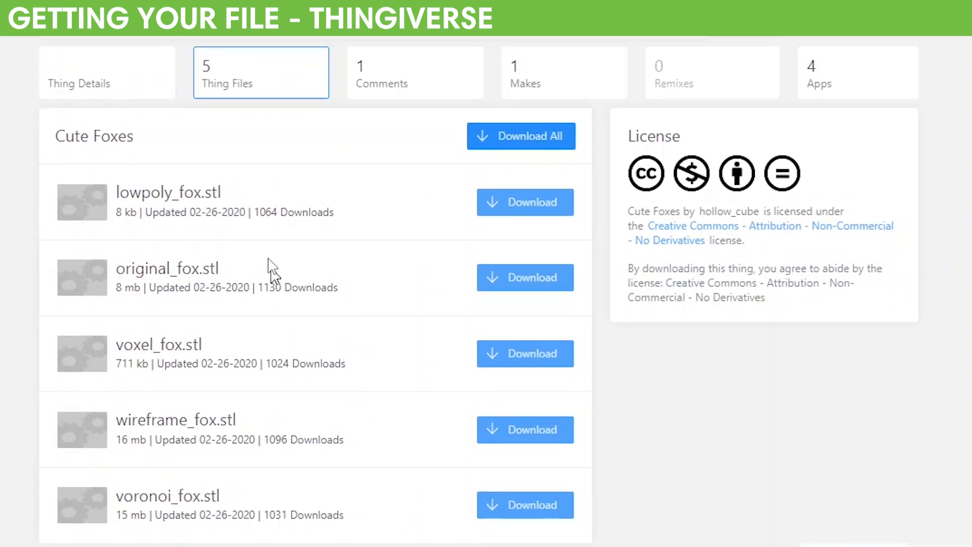
{"action": "mouse_move", "coordinate": [525, 203]}
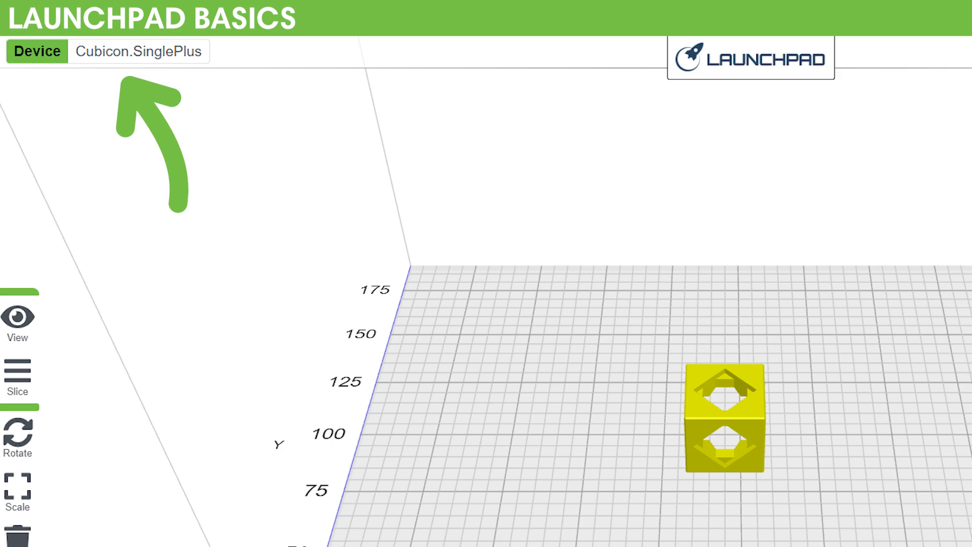
{"action": "left_click", "coordinate": [17, 385]}
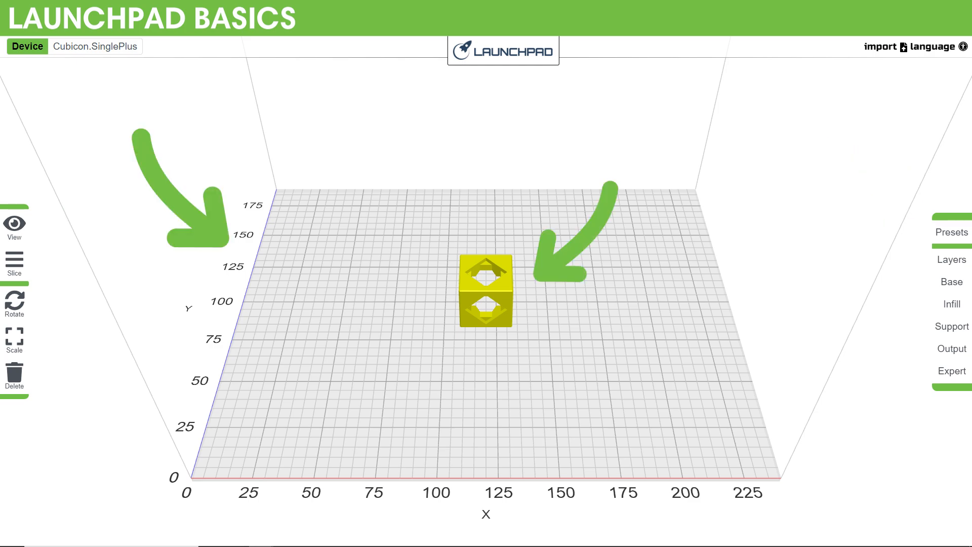
{"action": "left_click", "coordinate": [14, 265]}
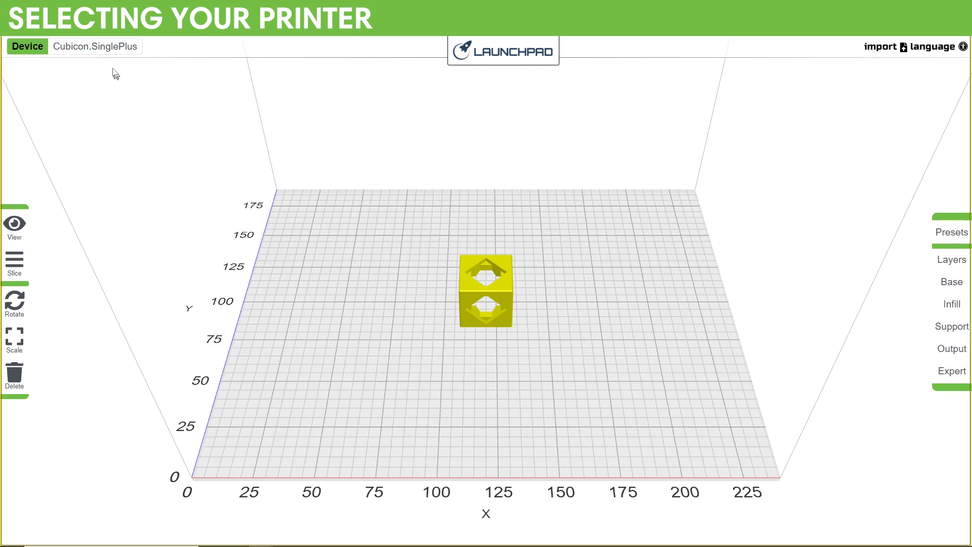
Step: Browse the Cubicon and InkSmith printers in My Devices, choose InkSmith MakerForge and close the list
{"action": "left_click", "coordinate": [27, 45]}
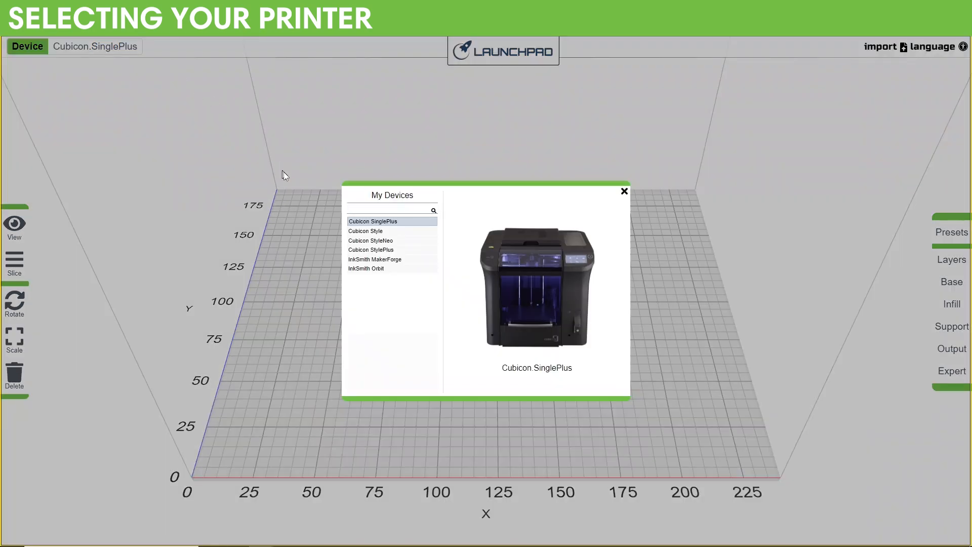
{"action": "left_click", "coordinate": [371, 241]}
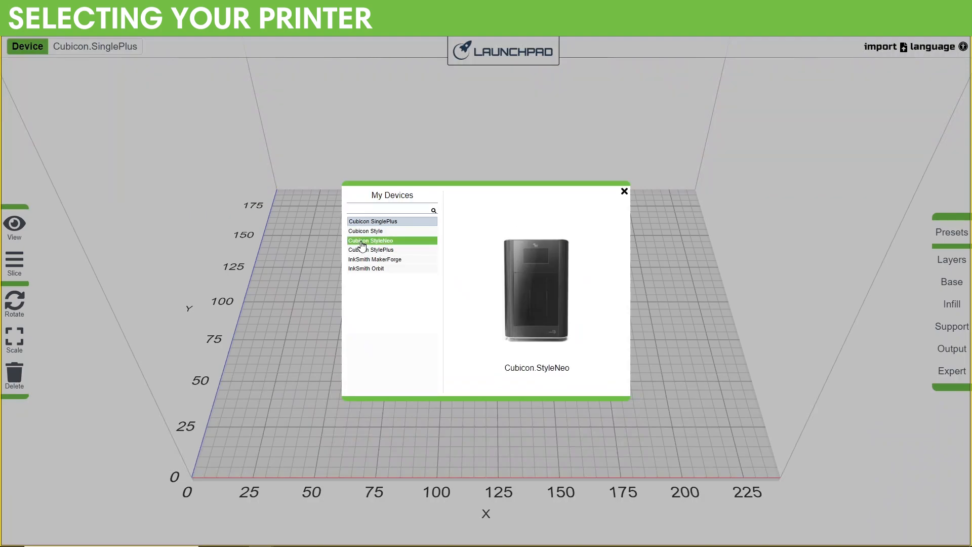
{"action": "left_click", "coordinate": [374, 259]}
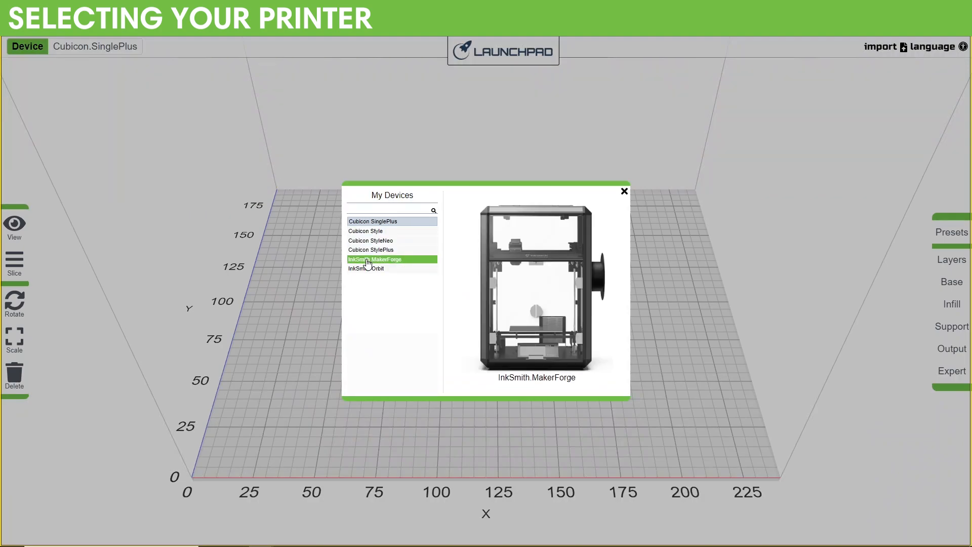
{"action": "left_click", "coordinate": [366, 231]}
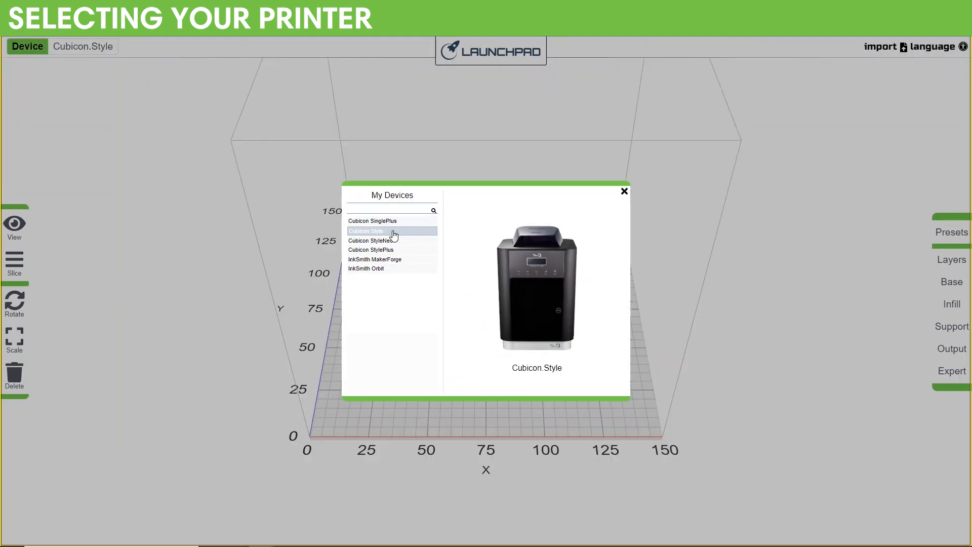
{"action": "left_click", "coordinate": [371, 250]}
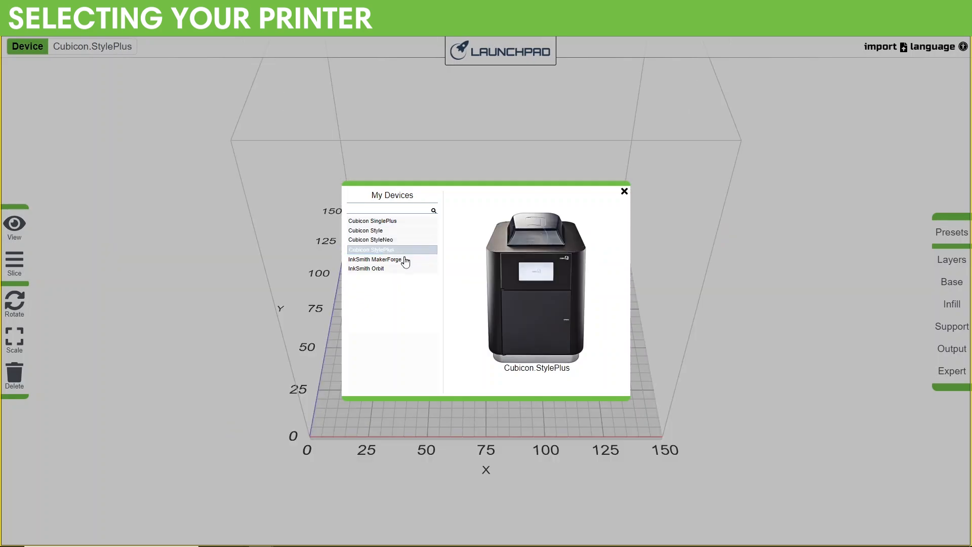
{"action": "left_click", "coordinate": [367, 267]}
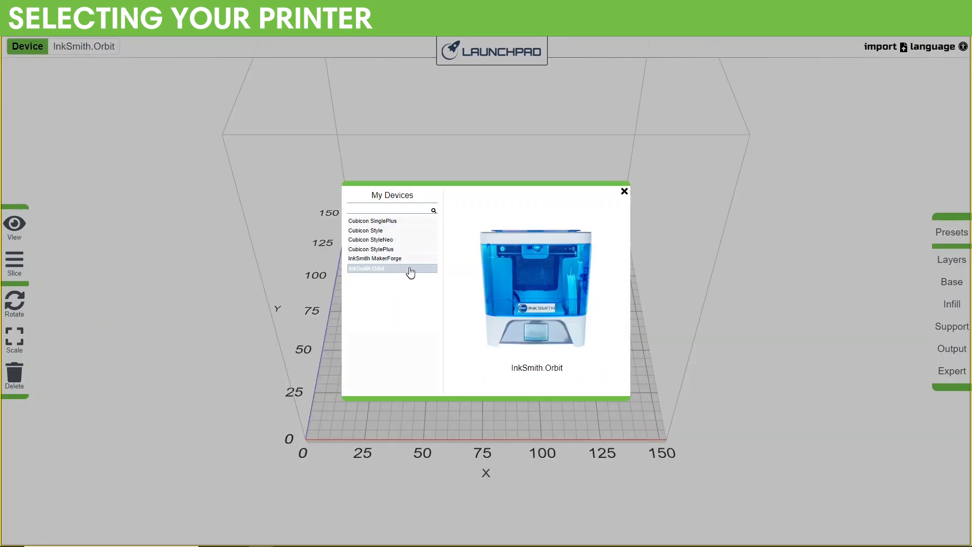
{"action": "left_click", "coordinate": [375, 259]}
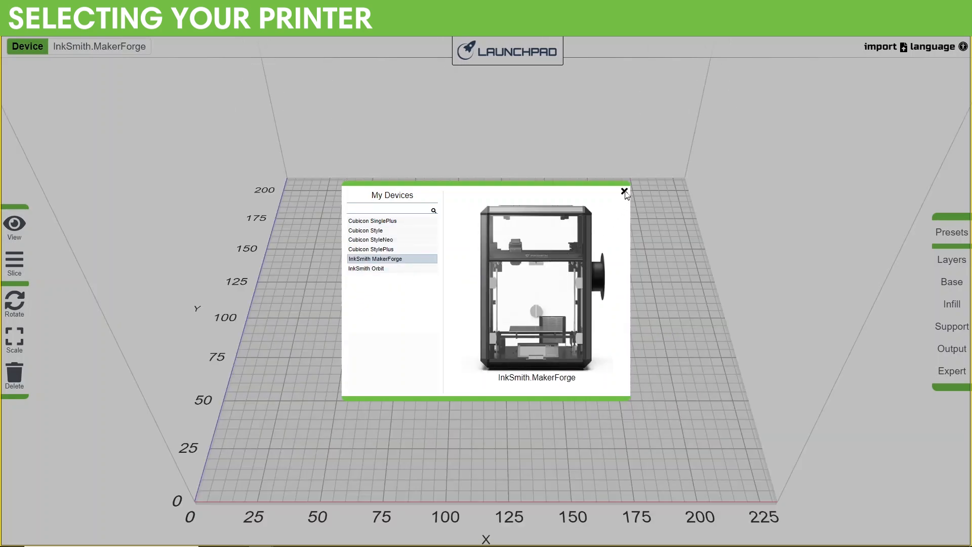
{"action": "left_click", "coordinate": [625, 192]}
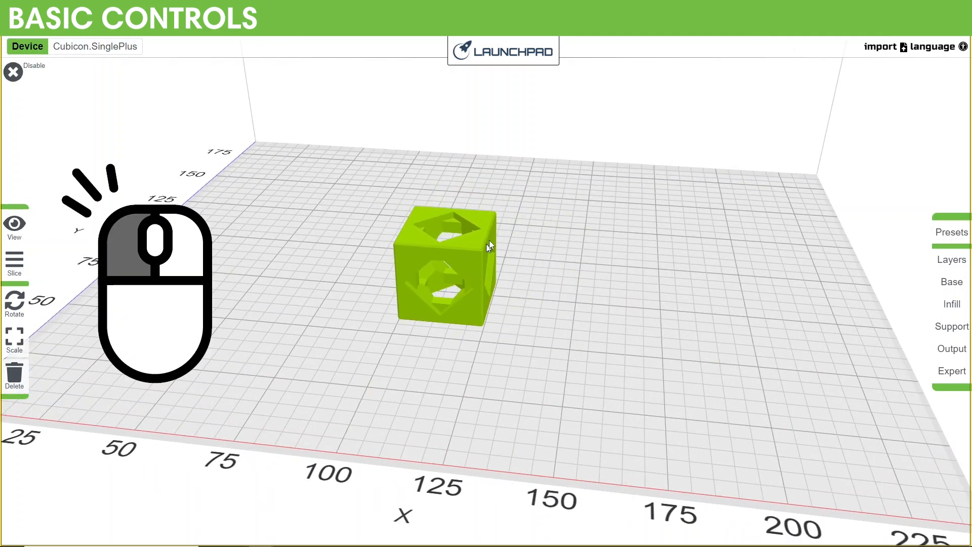
{"action": "left_click", "coordinate": [14, 303]}
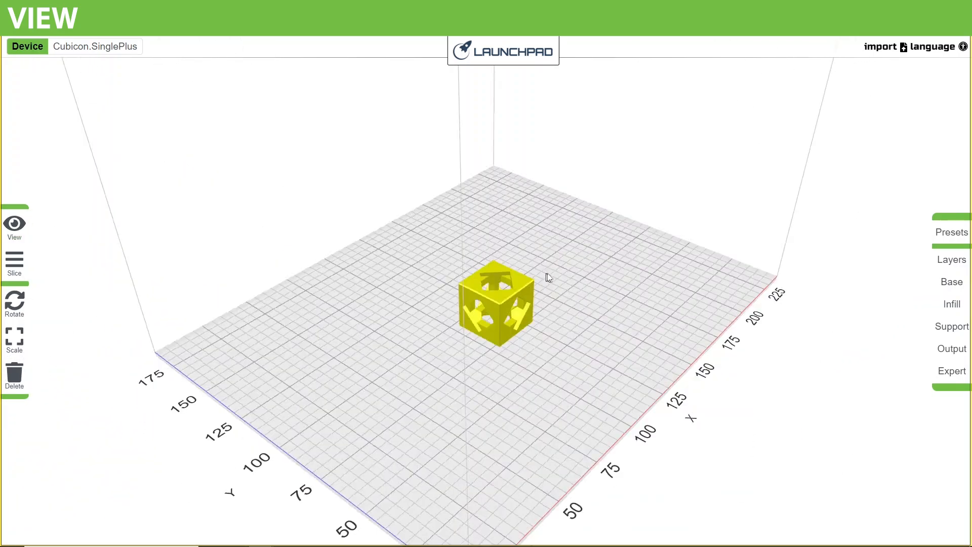
Step: Set the view to the Front preset to see the cube and plate head-on
{"action": "left_click", "coordinate": [13, 222]}
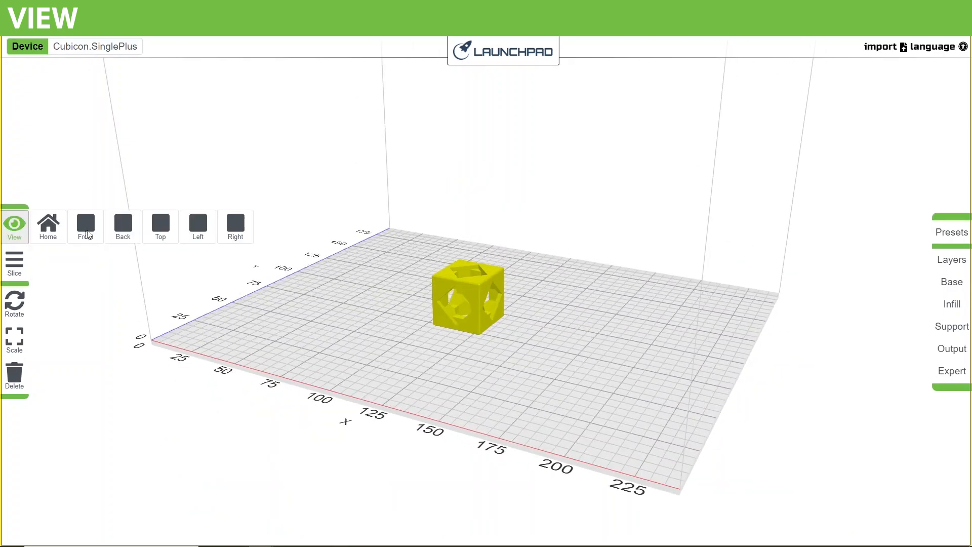
{"action": "left_click", "coordinate": [85, 222]}
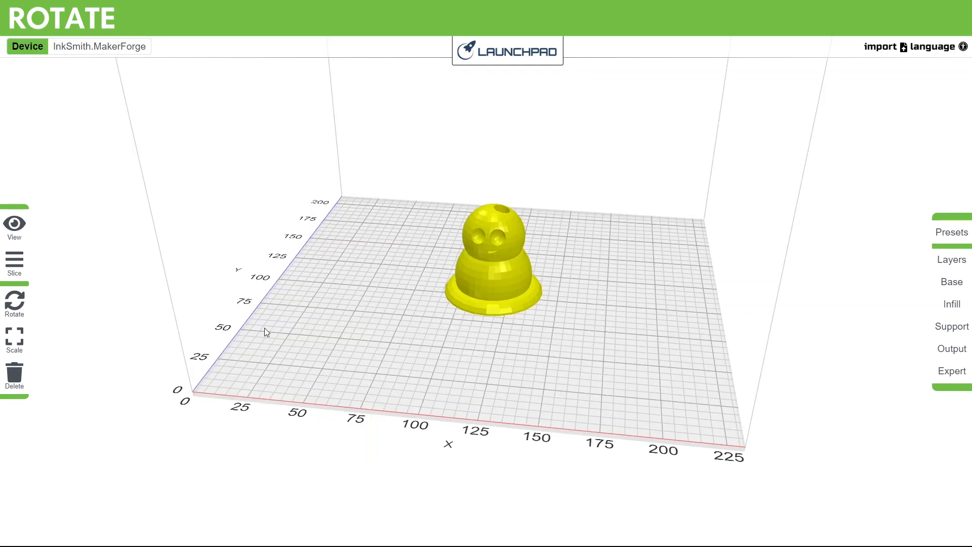
Step: Tilt the figure model around the Y axis, entering 9 as the Y rotation
{"action": "left_click", "coordinate": [13, 303]}
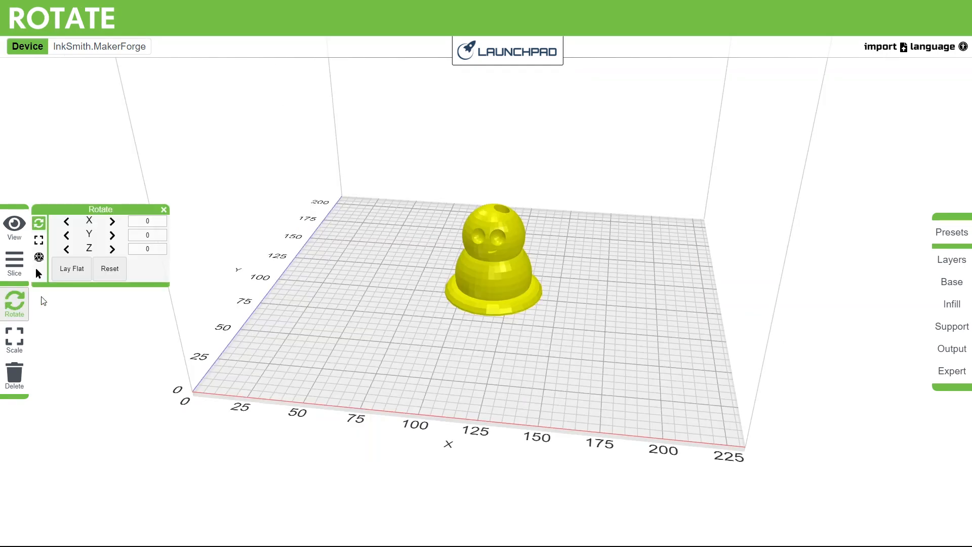
{"action": "mouse_move", "coordinate": [483, 277]}
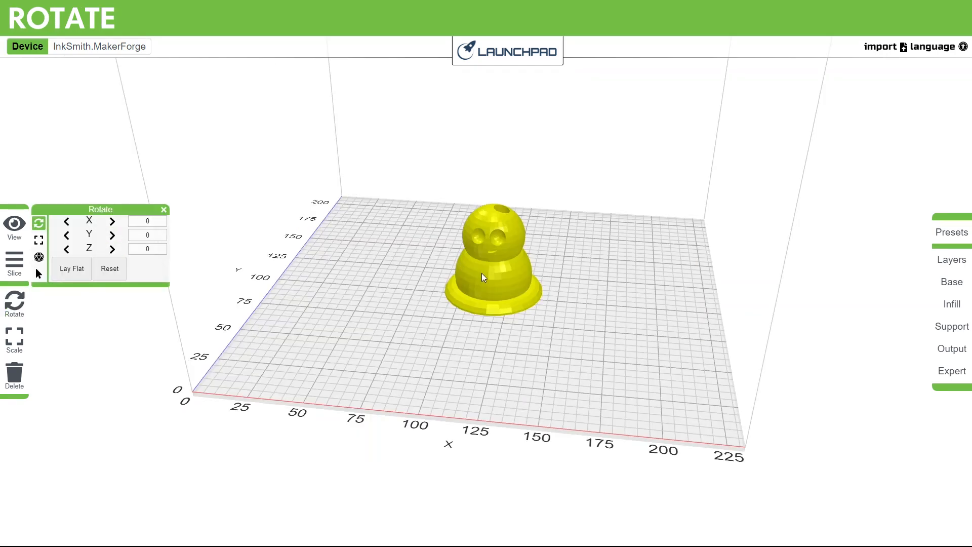
{"action": "left_click", "coordinate": [112, 234]}
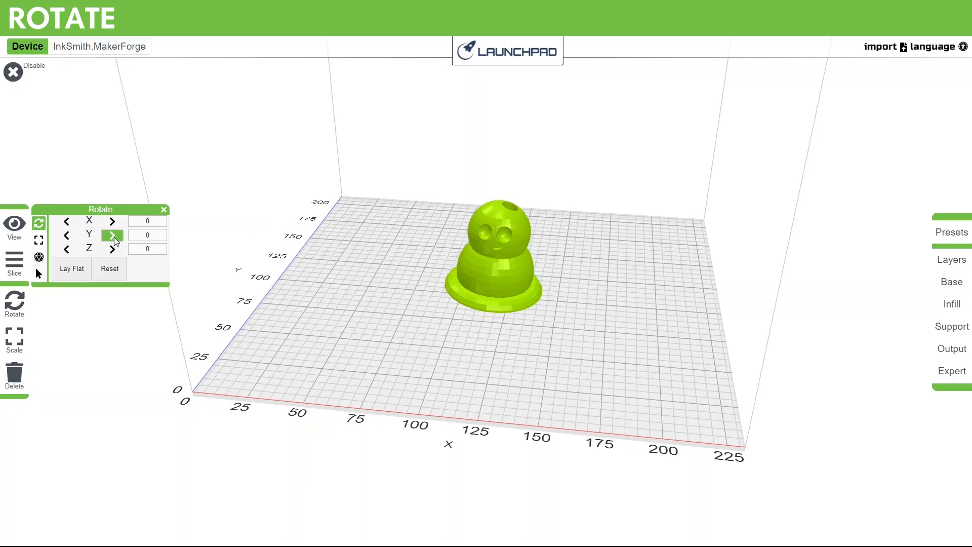
{"action": "left_click", "coordinate": [113, 235]}
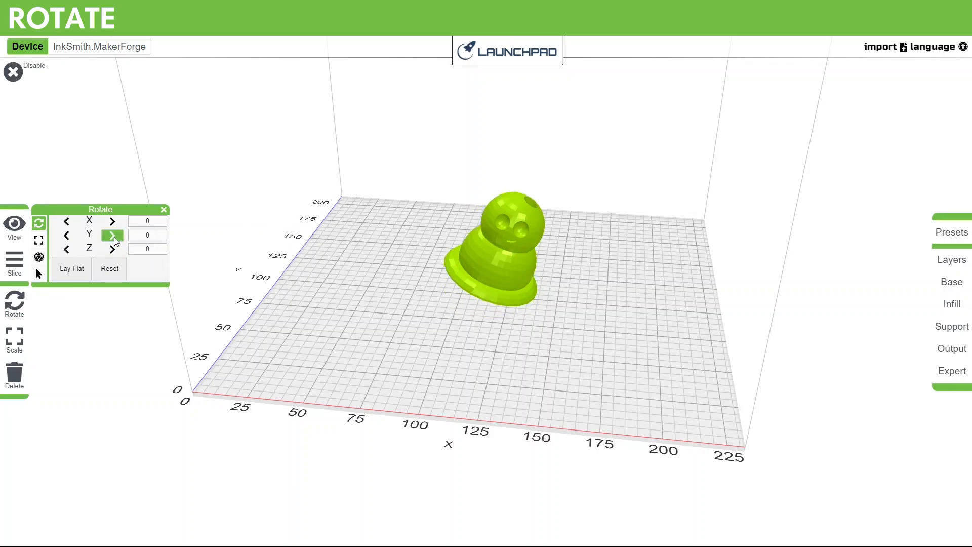
{"action": "left_click", "coordinate": [112, 234]}
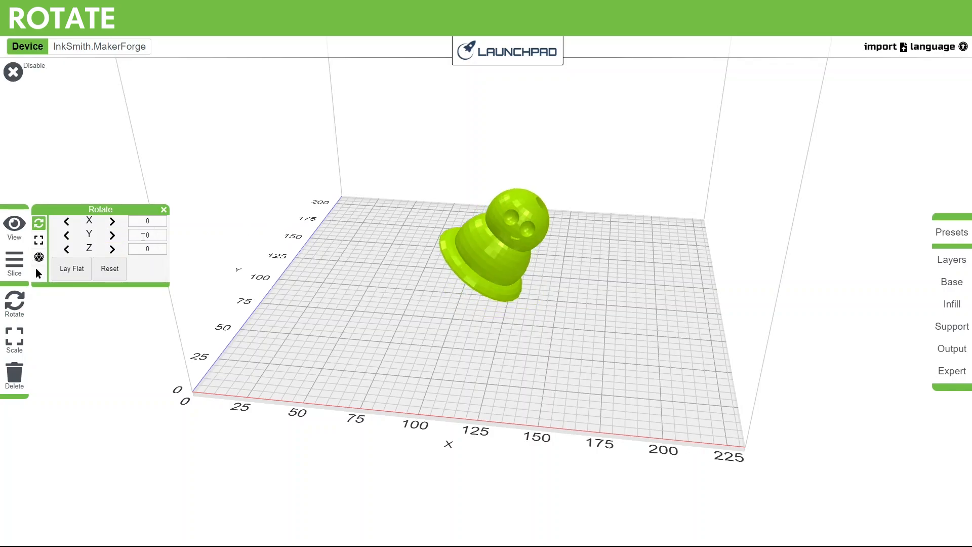
{"action": "type", "text": "9"}
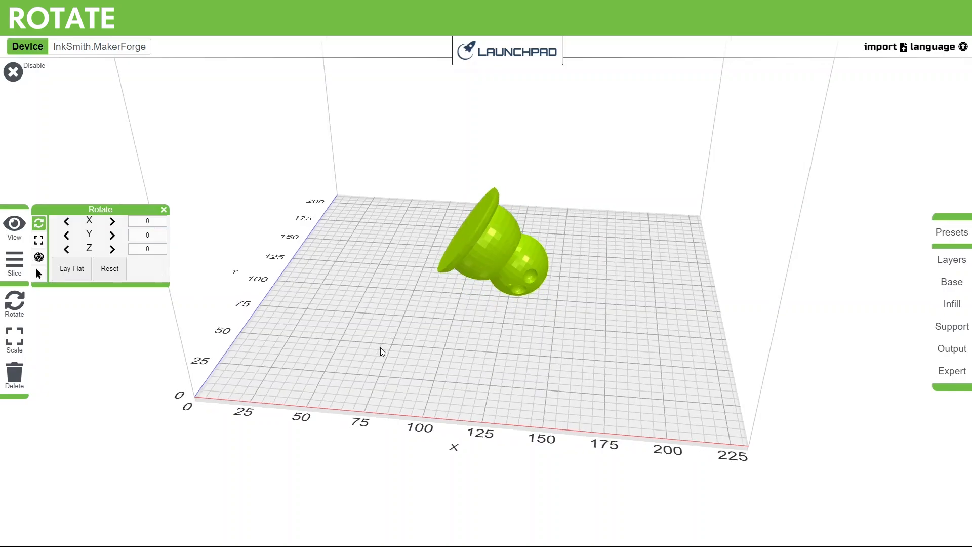
Step: Lay the model flat on its wide base so it stands upright on the bed
{"action": "left_click", "coordinate": [70, 269]}
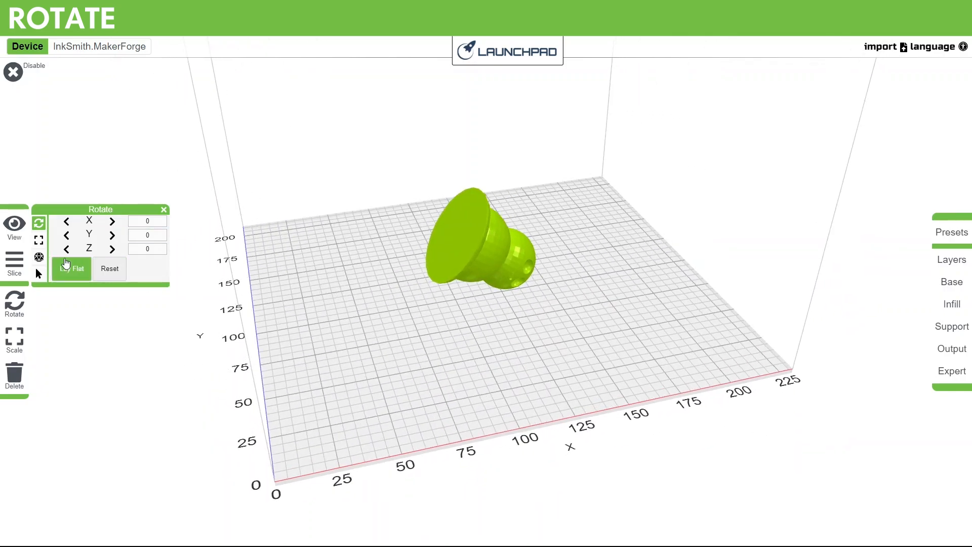
{"action": "left_click", "coordinate": [71, 269]}
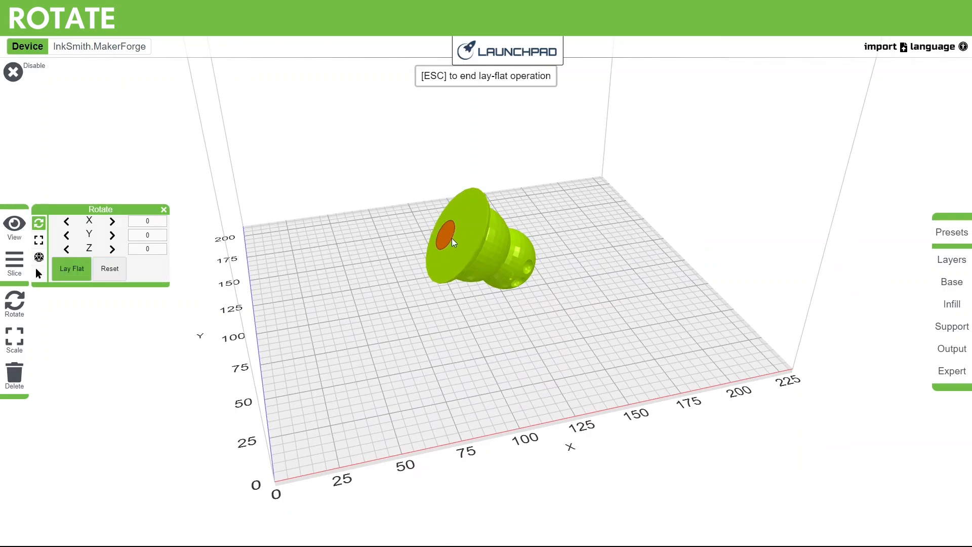
{"action": "left_click", "coordinate": [71, 269]}
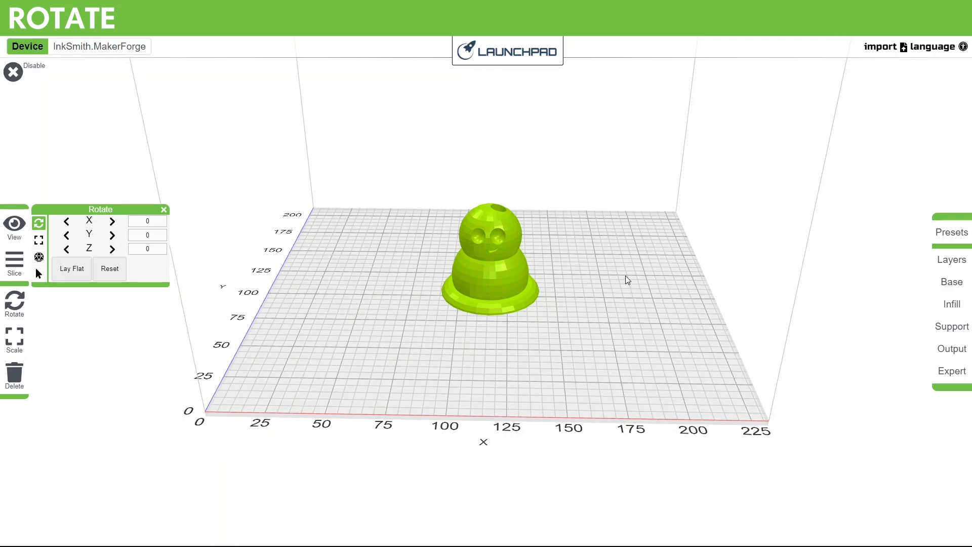
{"action": "mouse_move", "coordinate": [121, 310]}
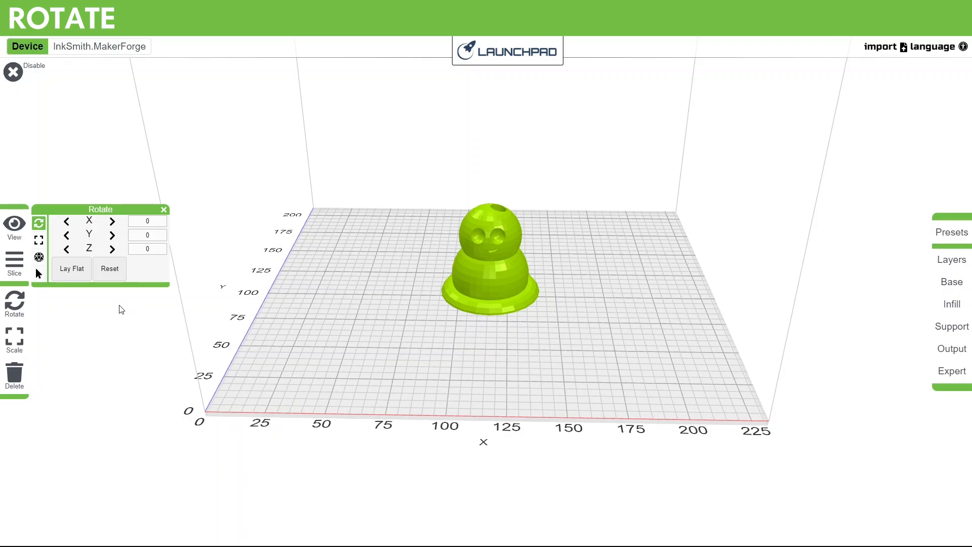
{"action": "mouse_move", "coordinate": [158, 201]}
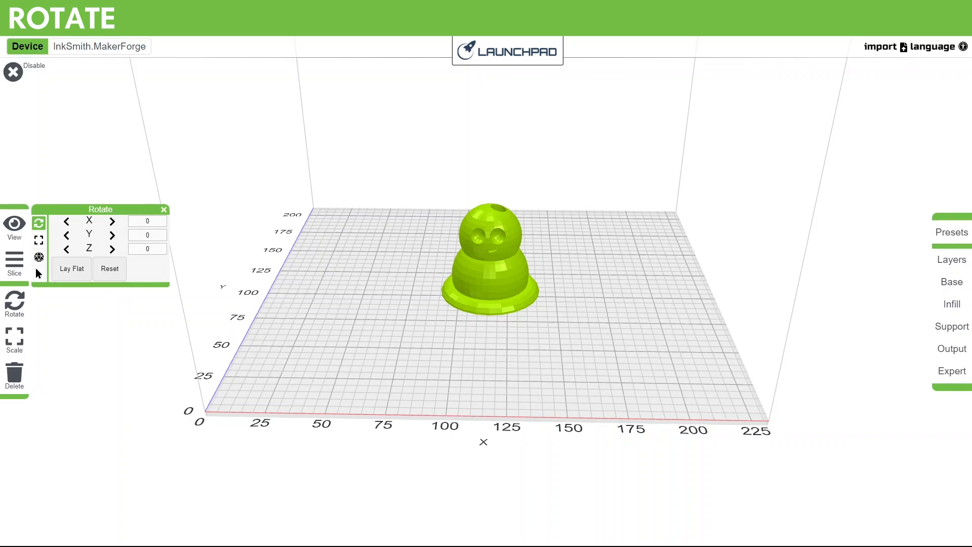
Step: Scale the cube uniformly by factor 2 to 50, then by 0.5 down to 12.5 on every axis
{"action": "left_click", "coordinate": [13, 339]}
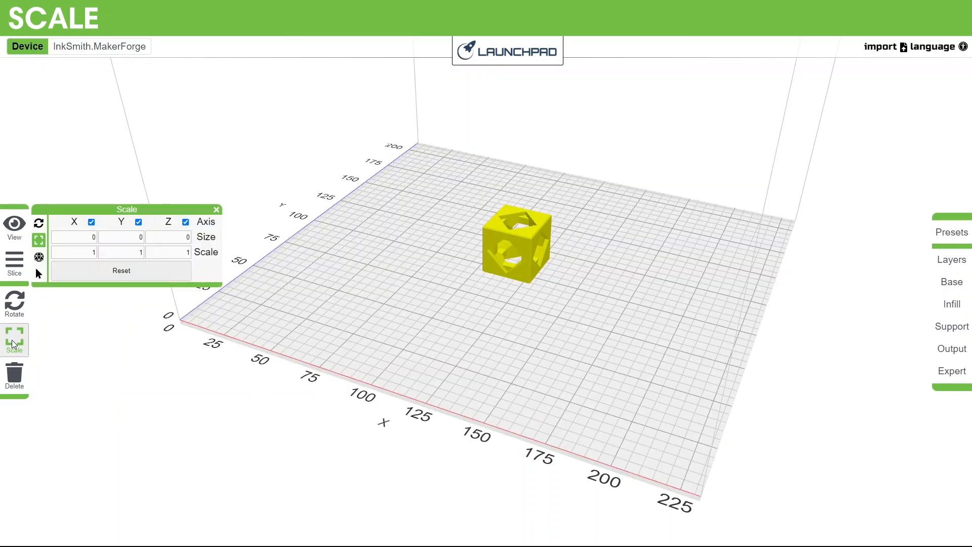
{"action": "mouse_move", "coordinate": [91, 234]}
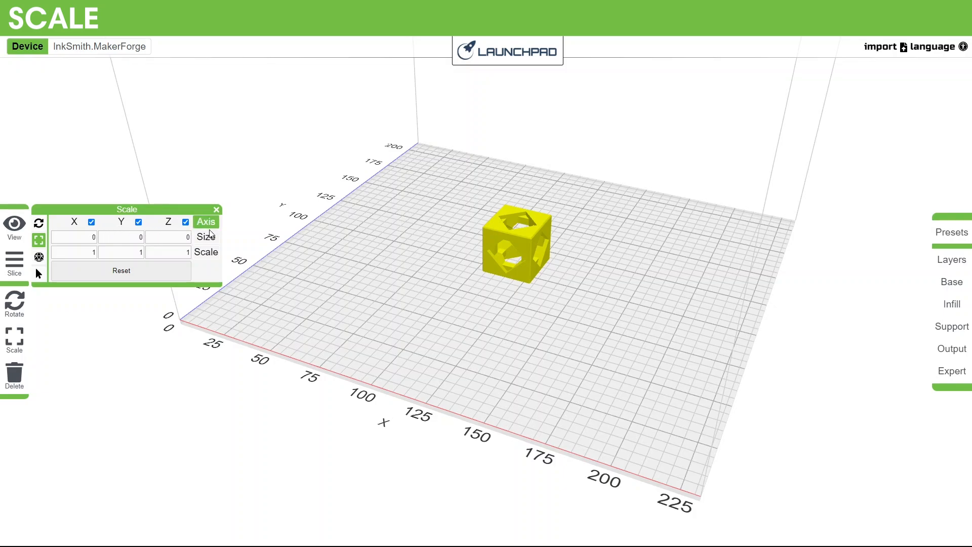
{"action": "left_click", "coordinate": [120, 237]}
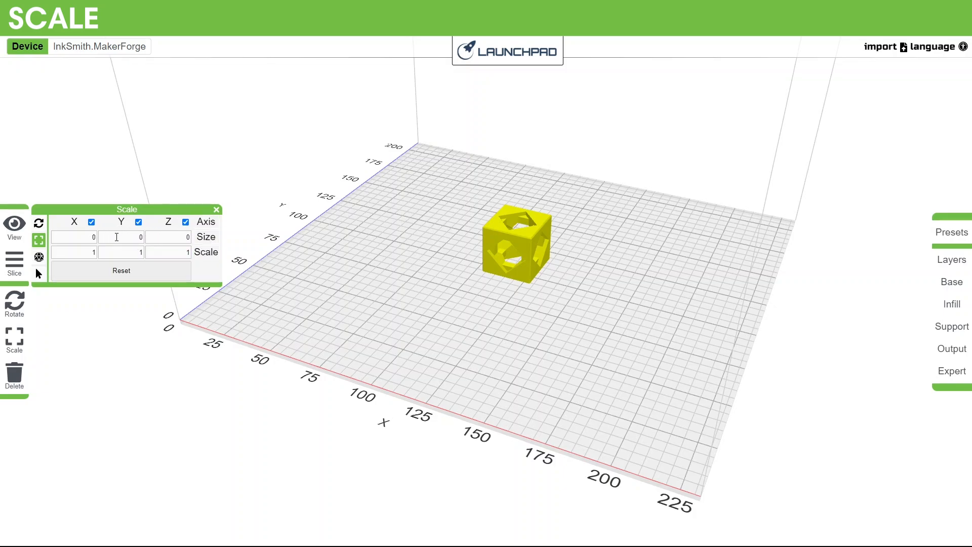
{"action": "left_click", "coordinate": [137, 221]}
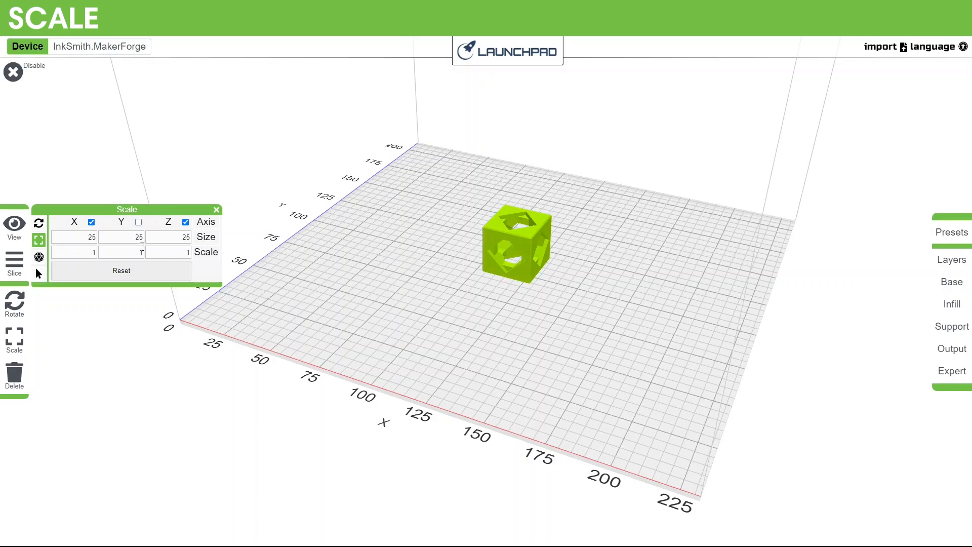
{"action": "left_click", "coordinate": [120, 252]}
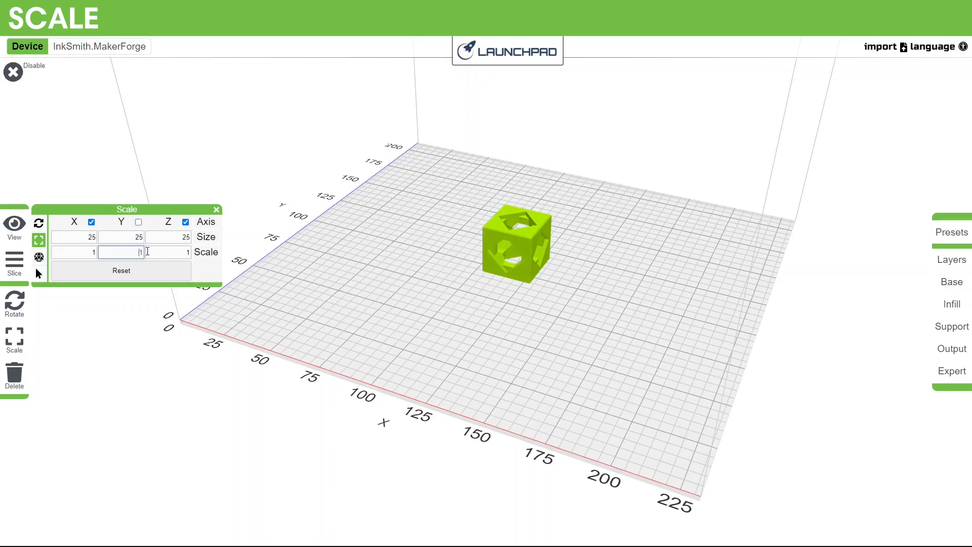
{"action": "type", "text": "2"}
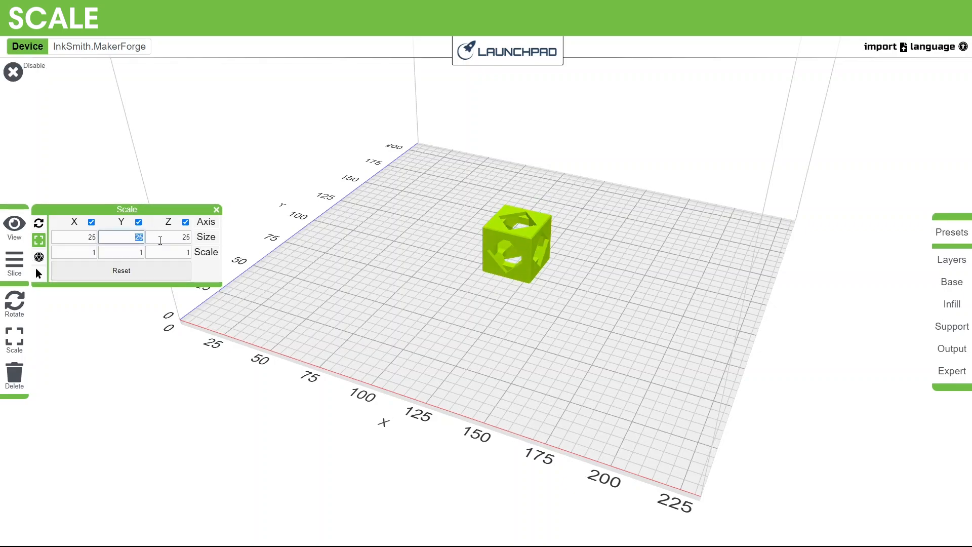
{"action": "type", "text": "50"}
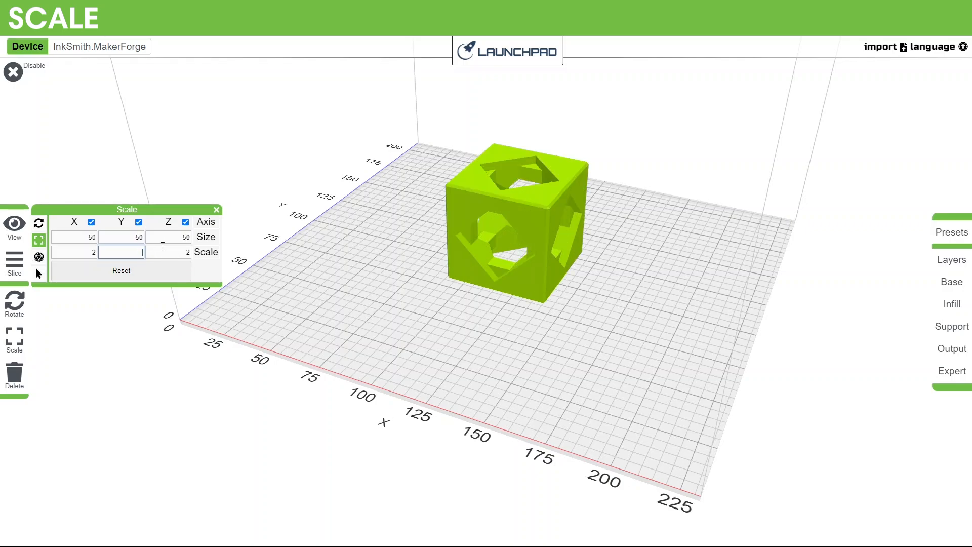
{"action": "type", "text": "0.5"}
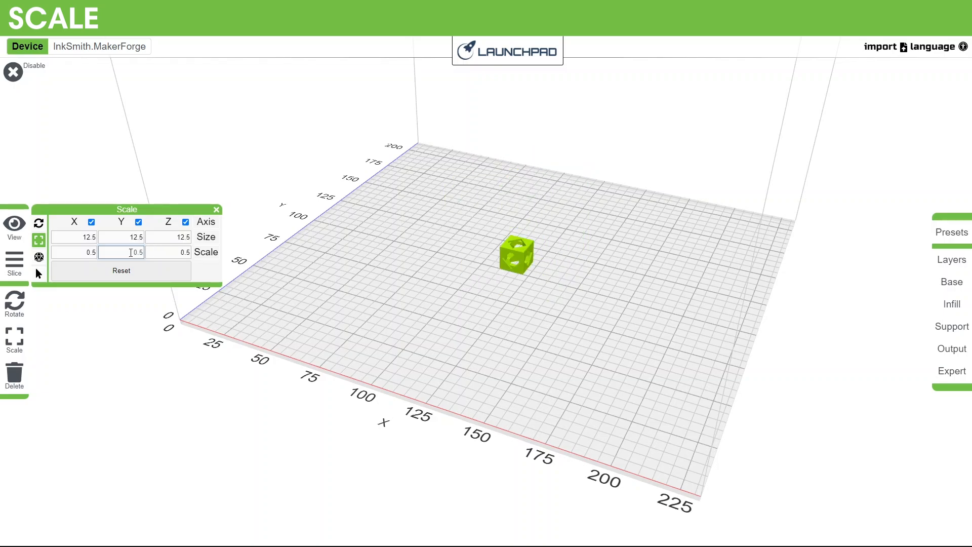
{"action": "type", "text": "4"}
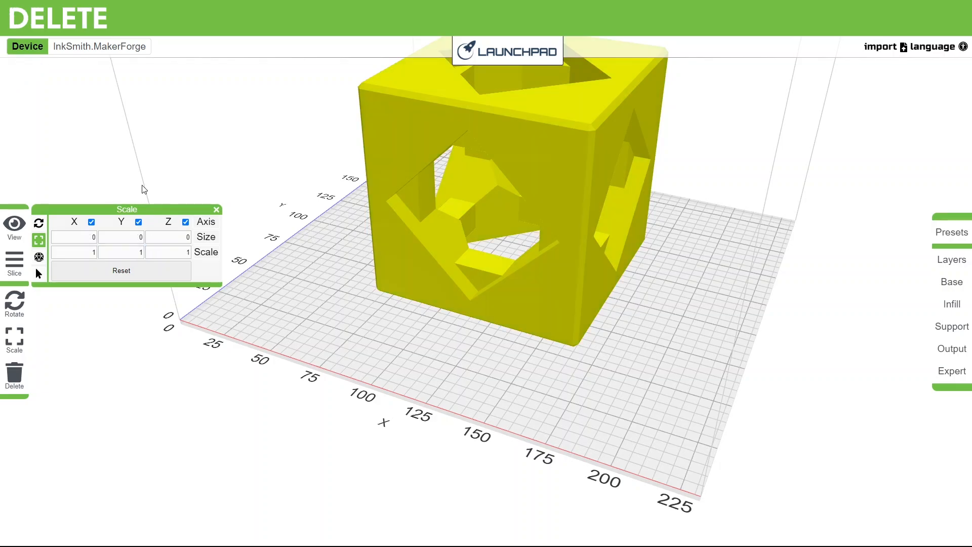
{"action": "mouse_move", "coordinate": [570, 169]}
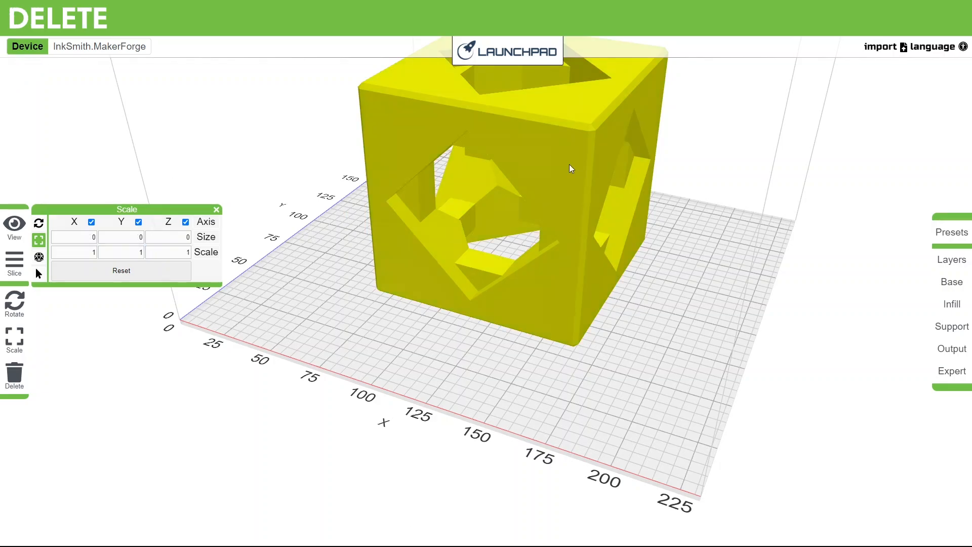
Step: Select the hollow cube so it can be deleted
{"action": "left_click", "coordinate": [14, 373]}
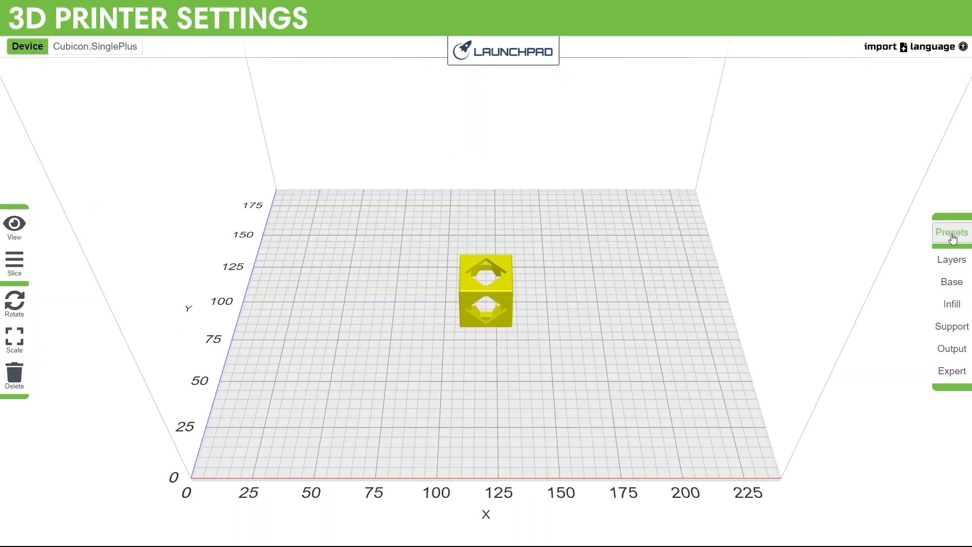
Step: Try the Fine, Balanced and Fast quality presets in turn, ending on Fast
{"action": "left_click", "coordinate": [952, 232]}
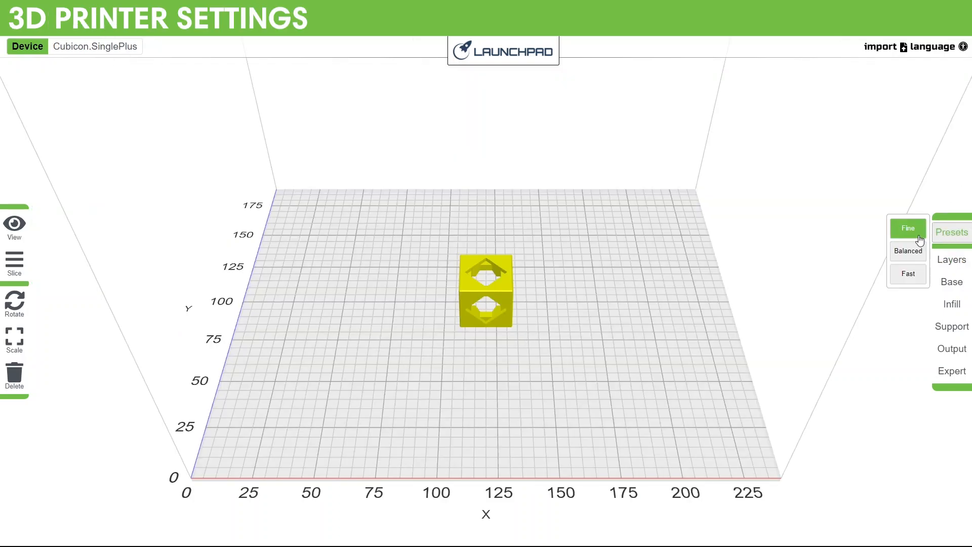
{"action": "left_click", "coordinate": [907, 250]}
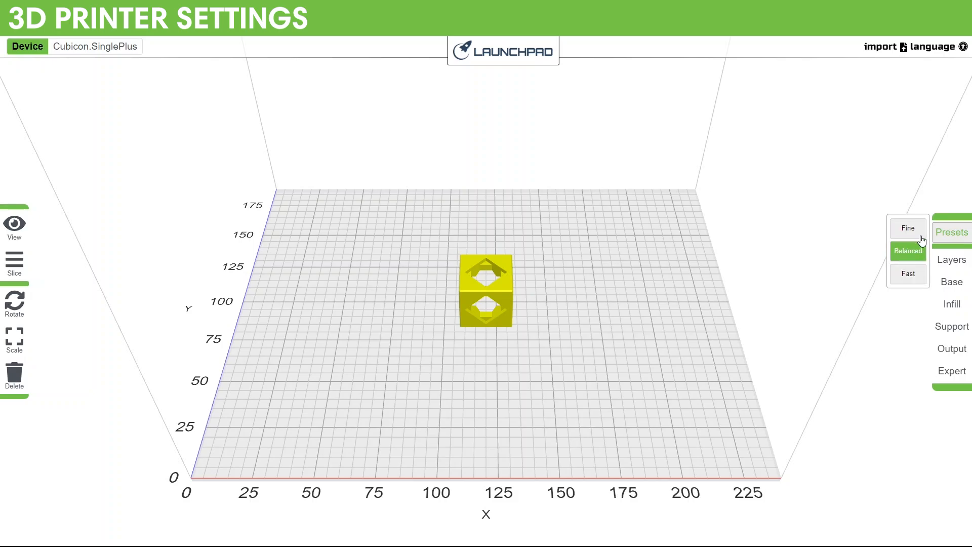
{"action": "left_click", "coordinate": [907, 228]}
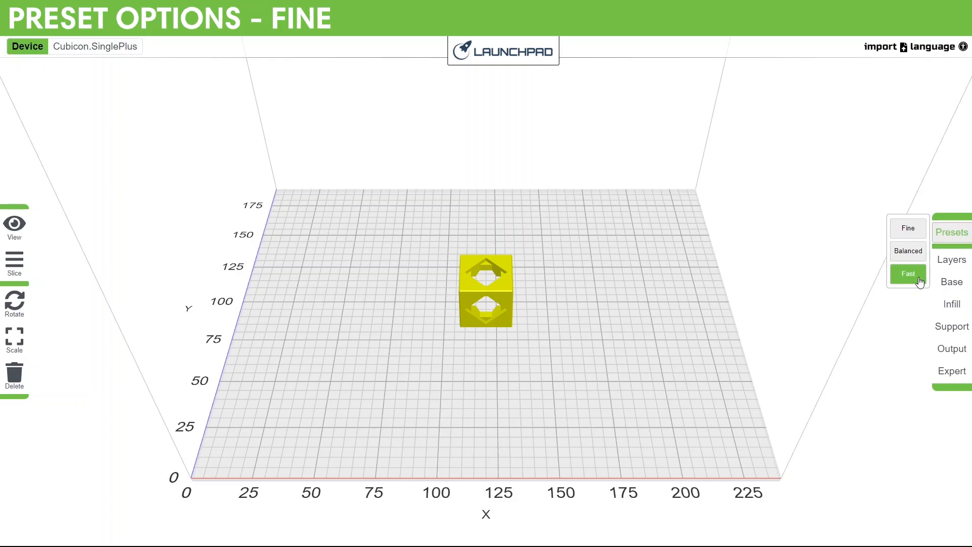
{"action": "left_click", "coordinate": [907, 228]}
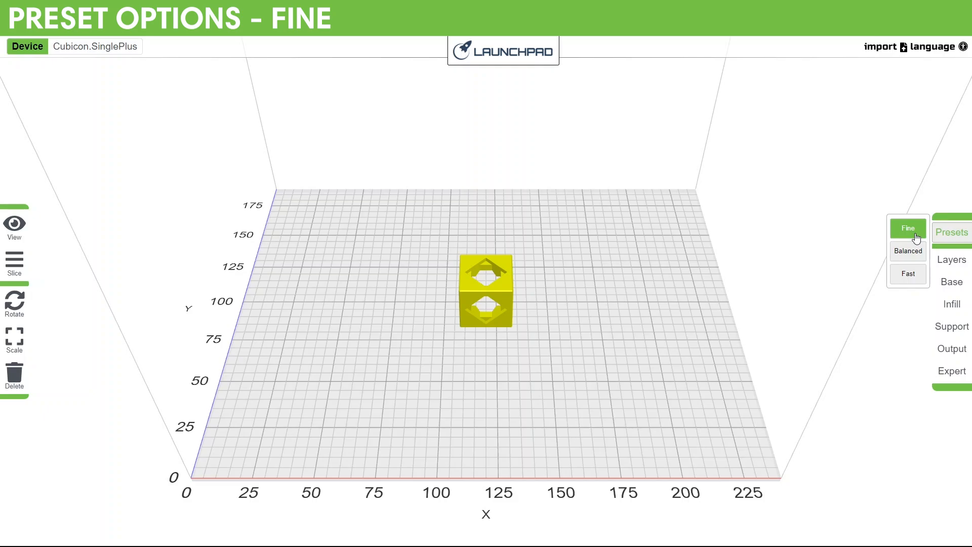
{"action": "left_click", "coordinate": [908, 250]}
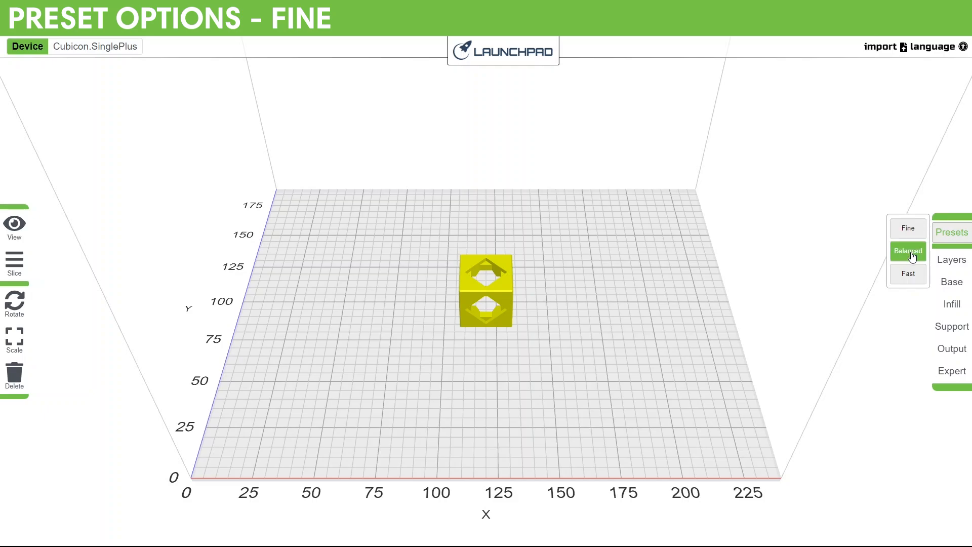
{"action": "left_click", "coordinate": [907, 250]}
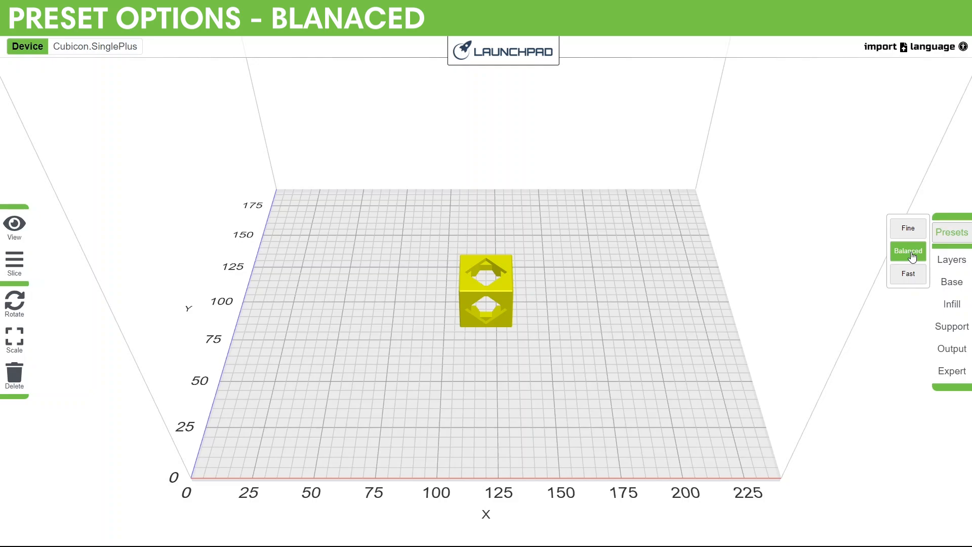
{"action": "left_click", "coordinate": [908, 274]}
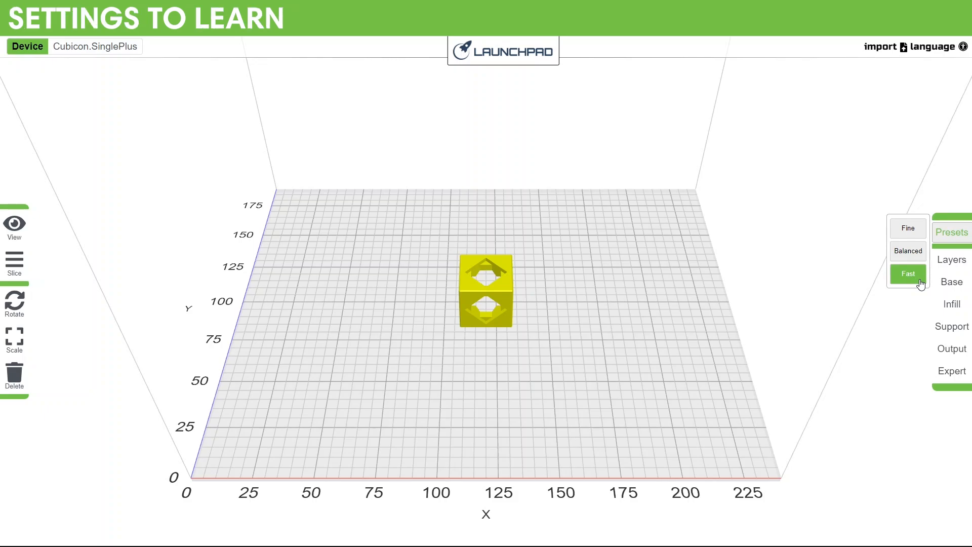
Step: Look through the Infill, Support and Base setting tabs, landing on Base with skirt and raft
{"action": "left_click", "coordinate": [952, 283]}
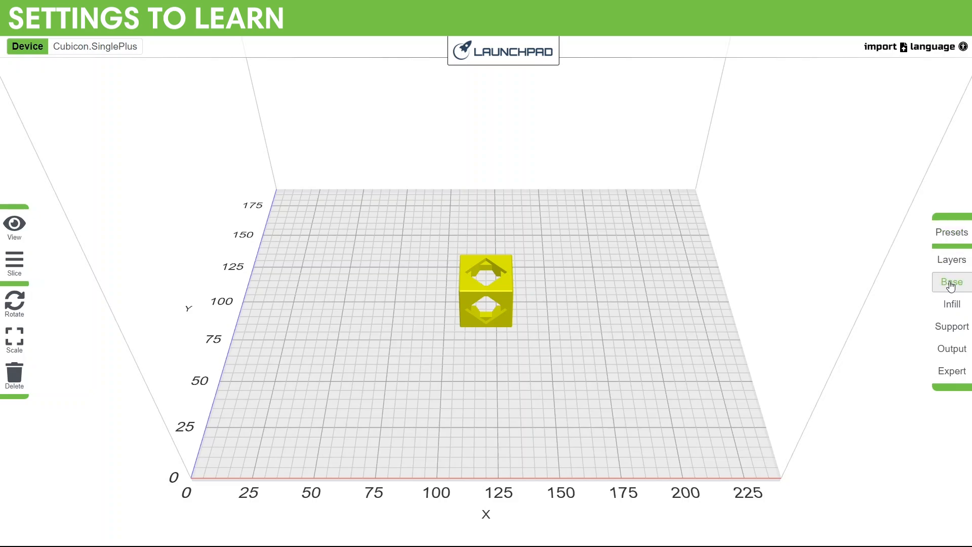
{"action": "left_click", "coordinate": [953, 304]}
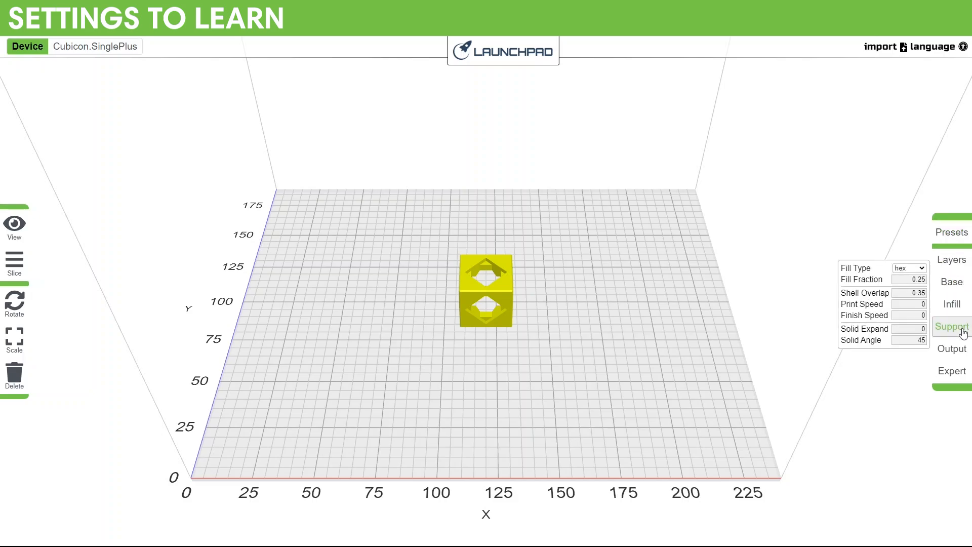
{"action": "left_click", "coordinate": [953, 283]}
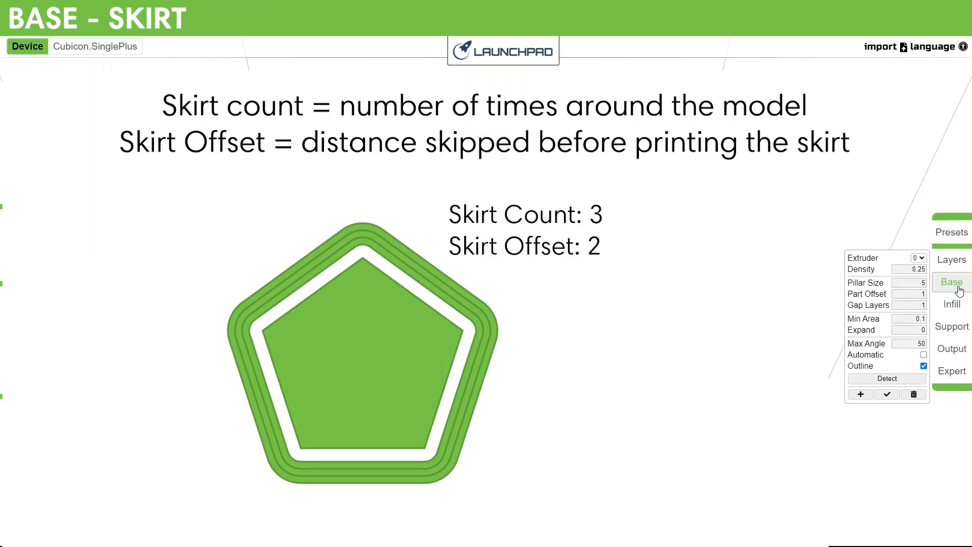
{"action": "left_click", "coordinate": [952, 282]}
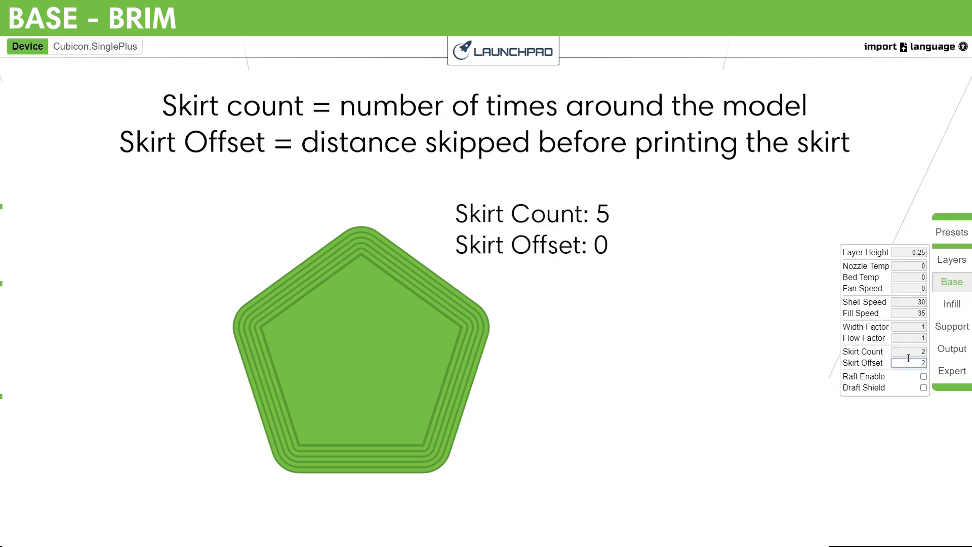
Step: Adjust the Skirt Offset and enable a raft beneath the model
{"action": "left_click", "coordinate": [924, 377]}
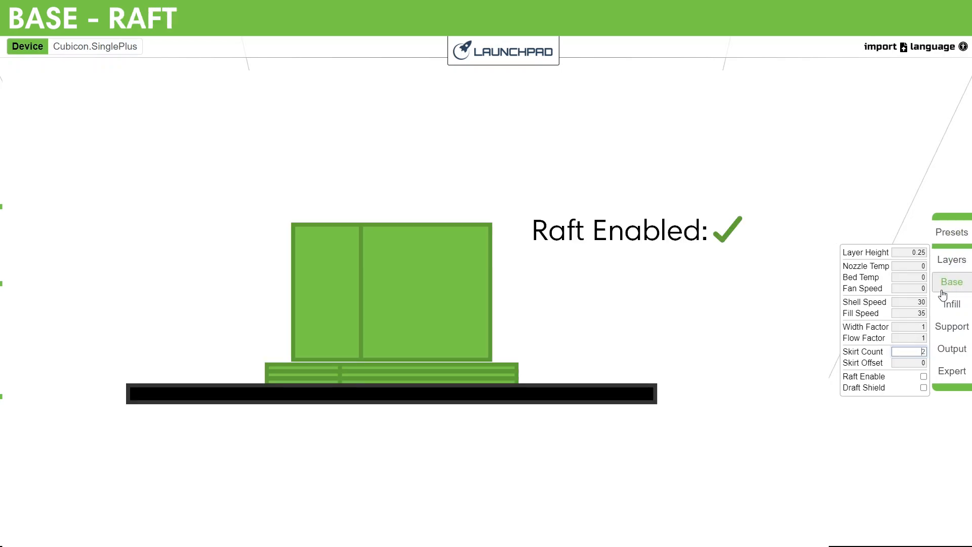
{"action": "left_click", "coordinate": [924, 377]}
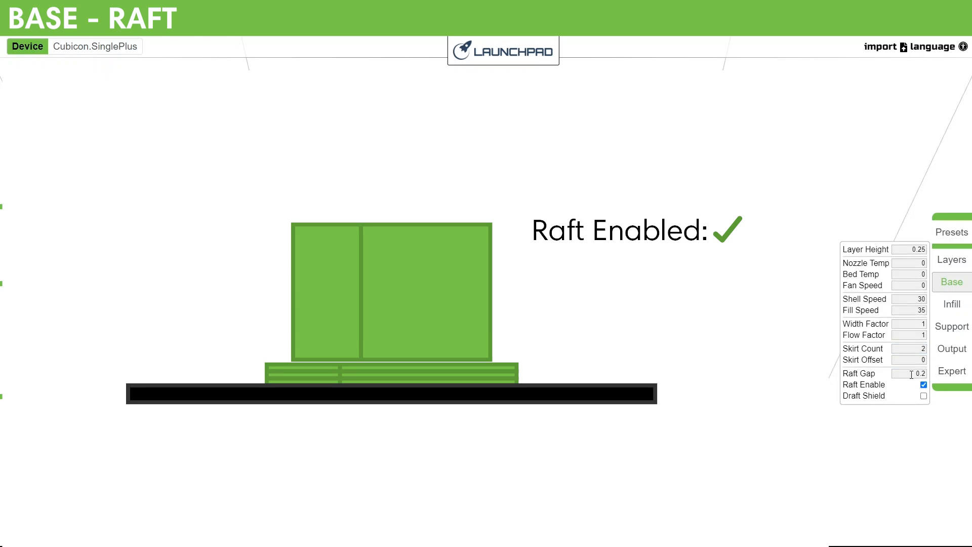
{"action": "mouse_move", "coordinate": [889, 364]}
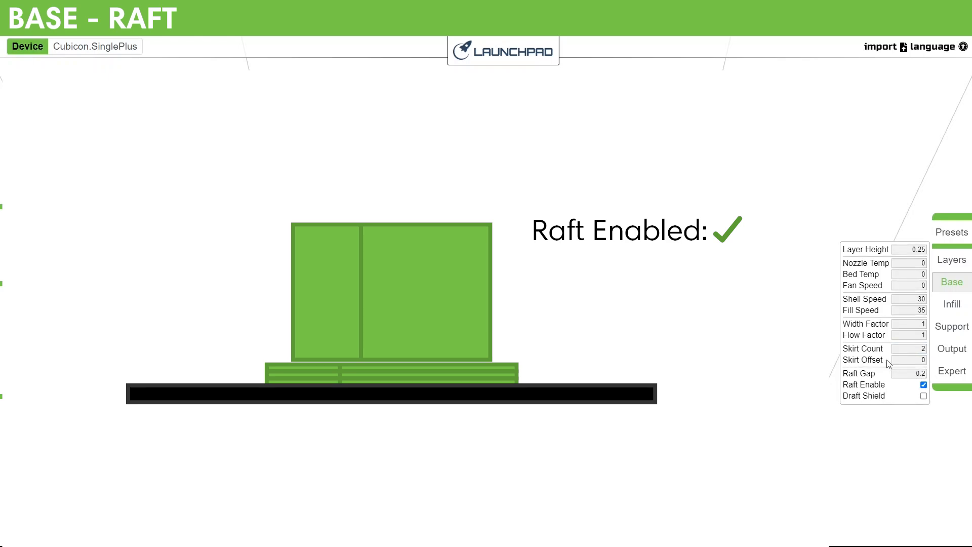
{"action": "left_click", "coordinate": [953, 304]}
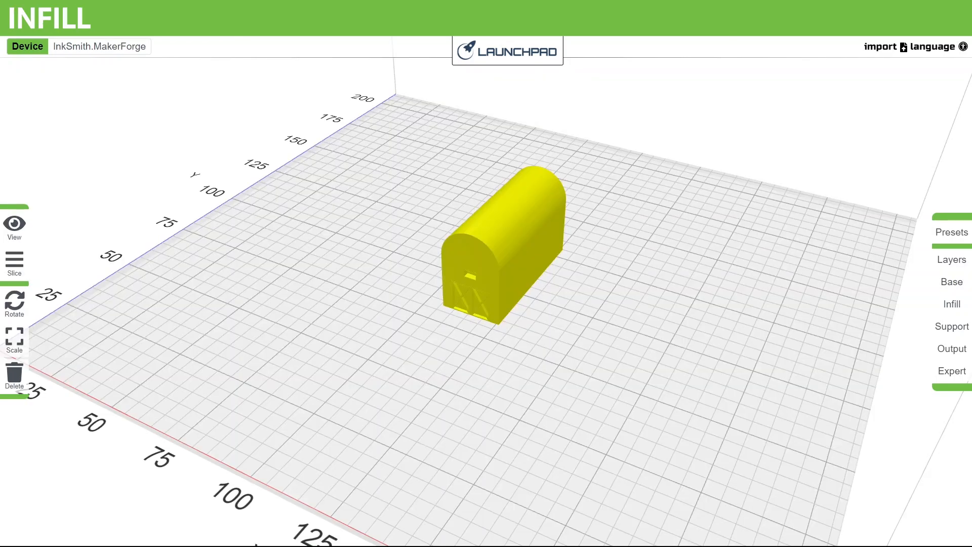
Step: Slice the barn to preview its triangle infill at 0.3 fill, then return to the model view
{"action": "left_click", "coordinate": [953, 294]}
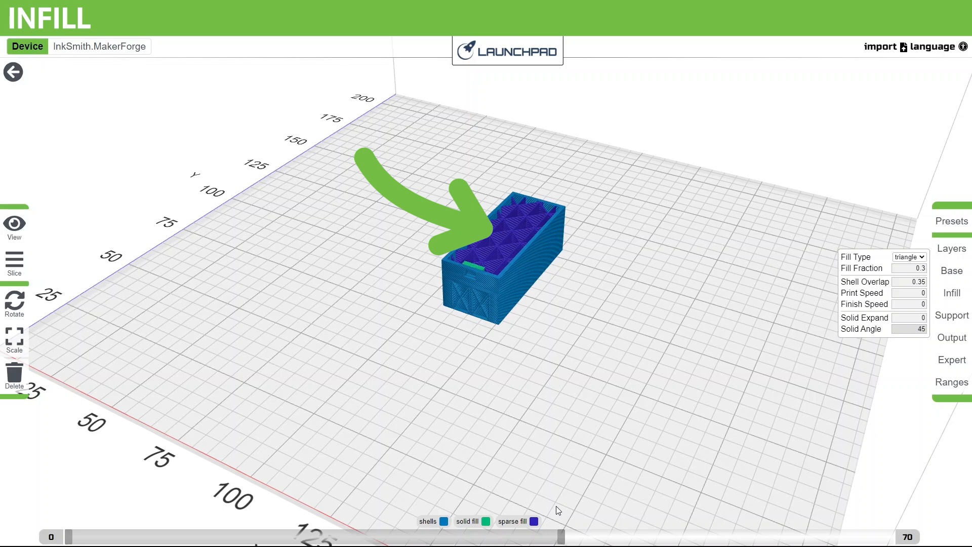
{"action": "left_click", "coordinate": [910, 256]}
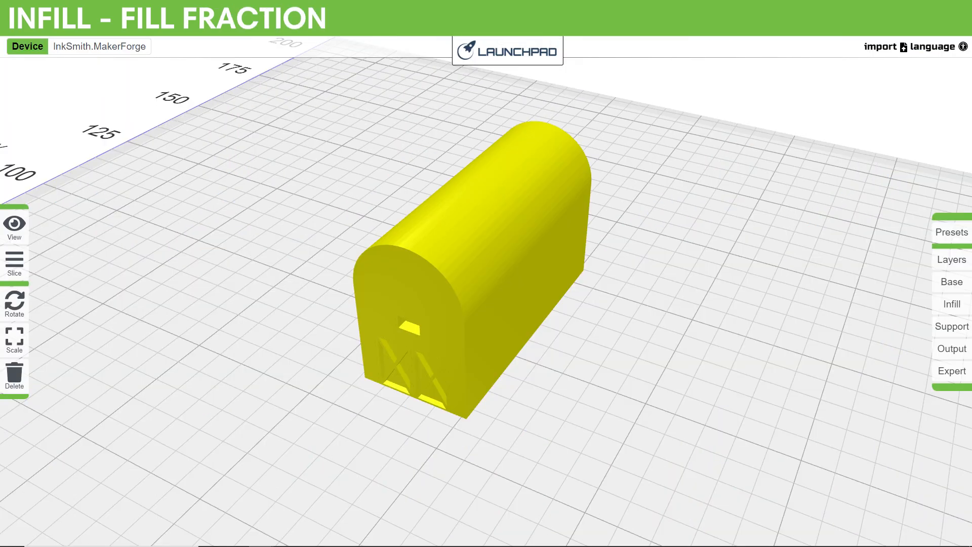
{"action": "left_click", "coordinate": [13, 264]}
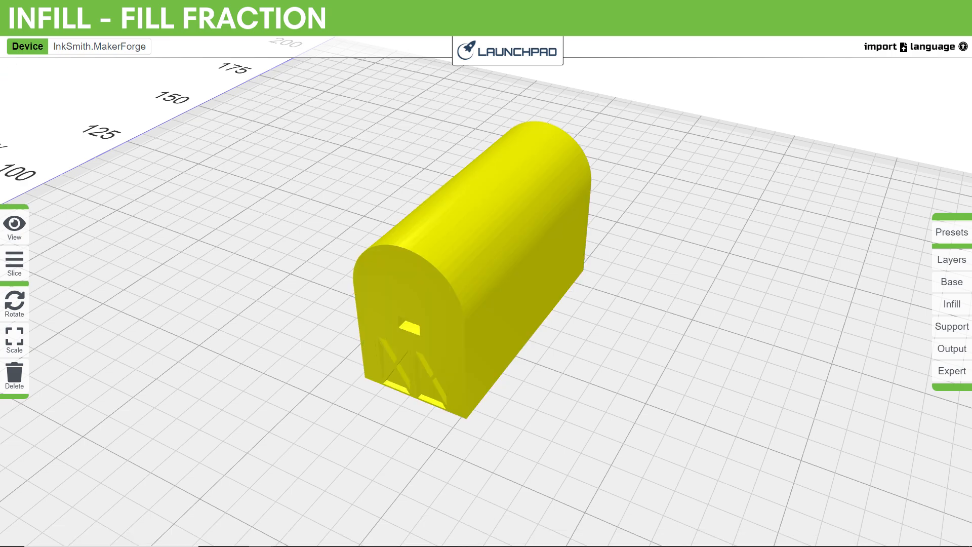
{"action": "left_click", "coordinate": [14, 264]}
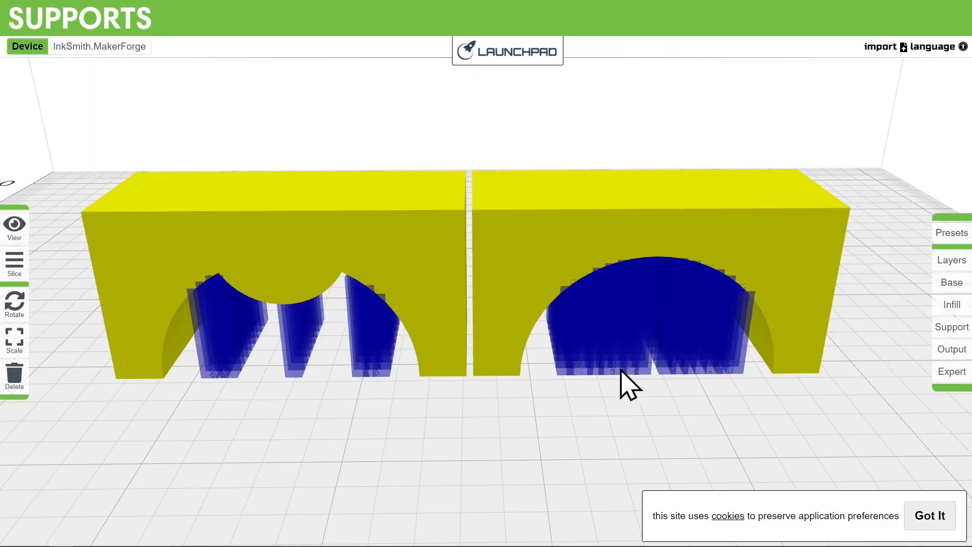
{"action": "mouse_move", "coordinate": [530, 332]}
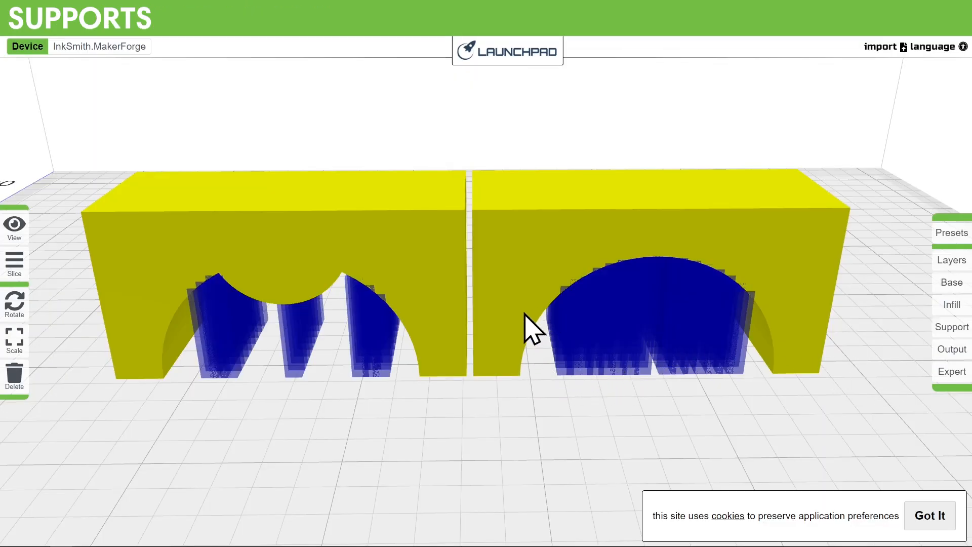
{"action": "mouse_move", "coordinate": [547, 335]}
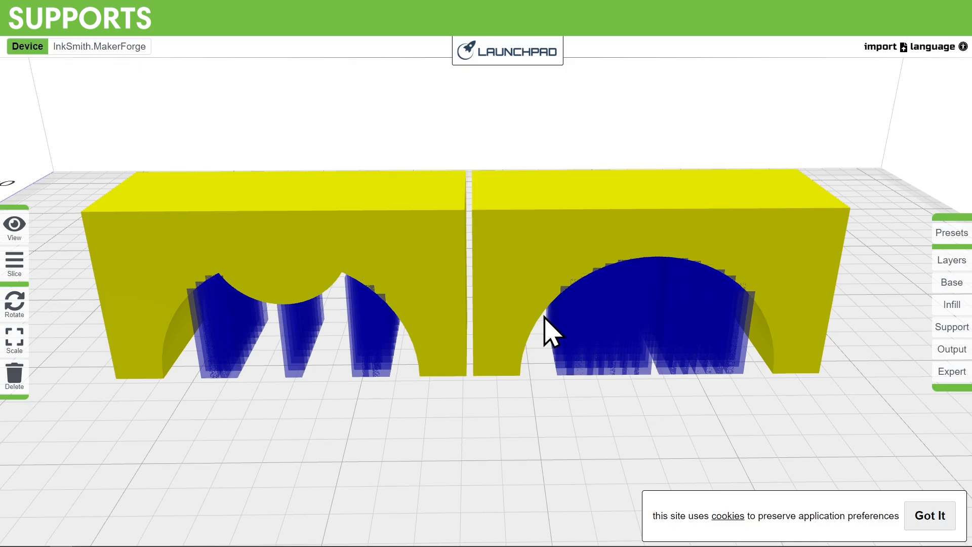
{"action": "mouse_move", "coordinate": [576, 310]}
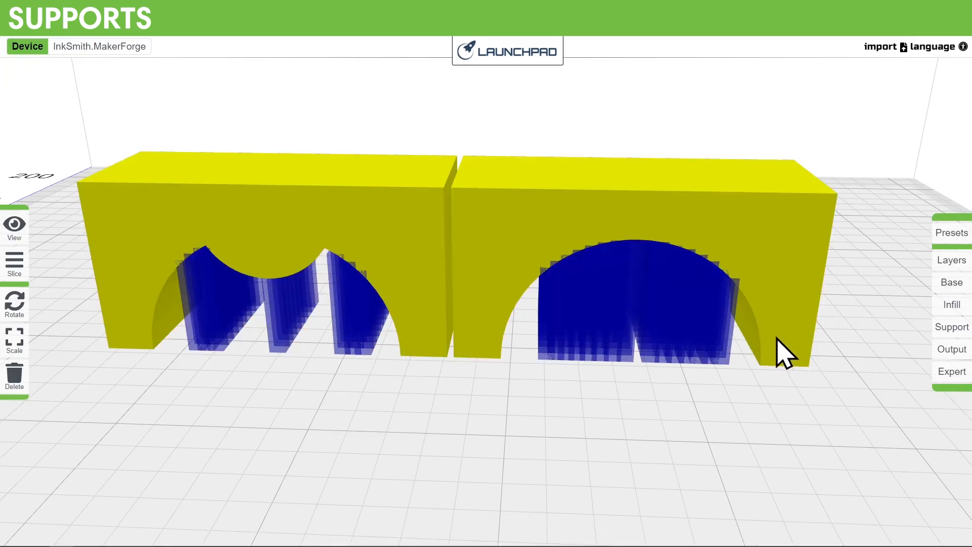
Step: Generate support pillars under both bridge arches and slice them into a 48-layer preview
{"action": "left_click", "coordinate": [951, 327]}
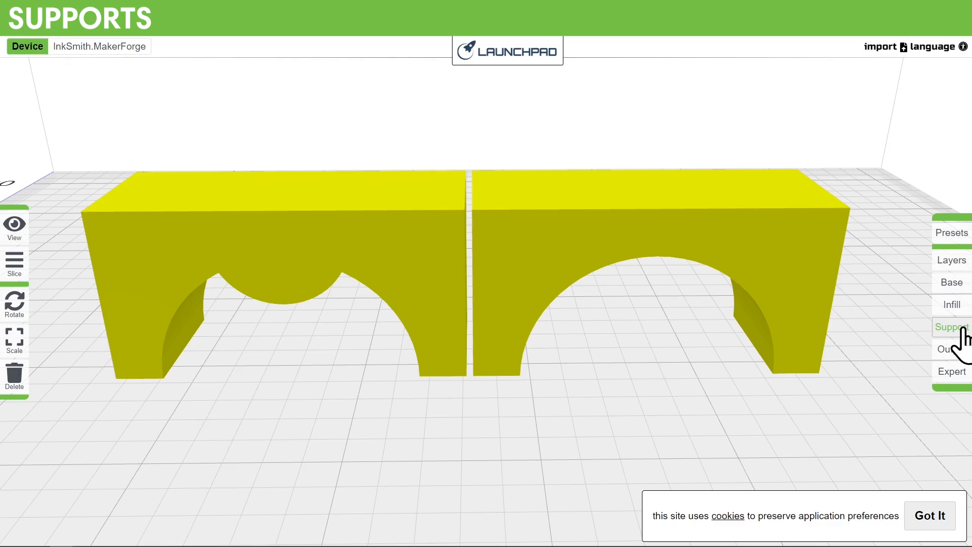
{"action": "left_click", "coordinate": [13, 272]}
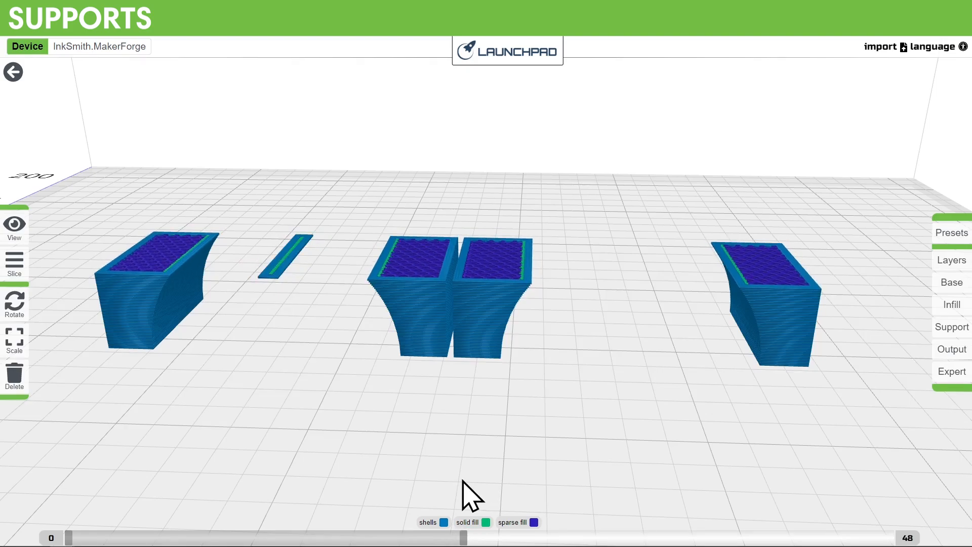
{"action": "mouse_move", "coordinate": [310, 304]}
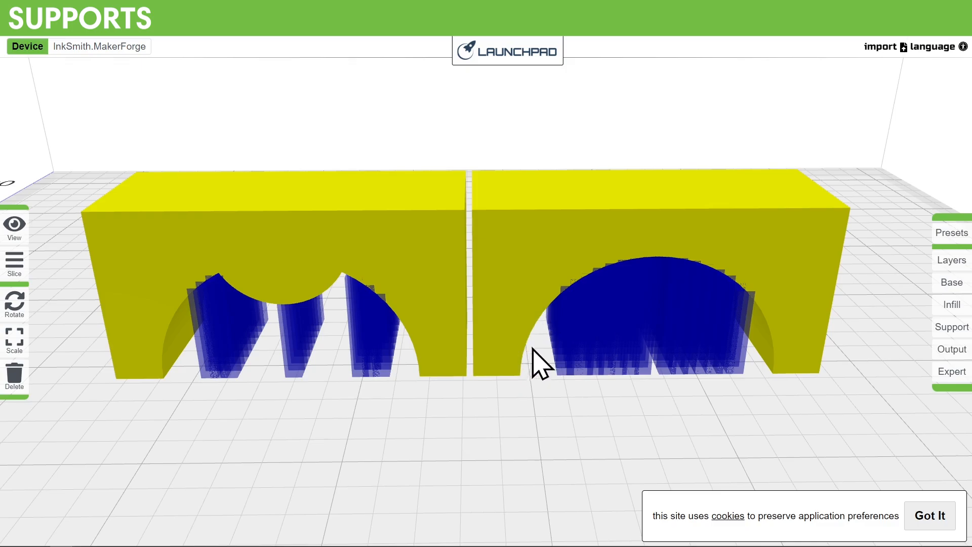
{"action": "mouse_move", "coordinate": [549, 329]}
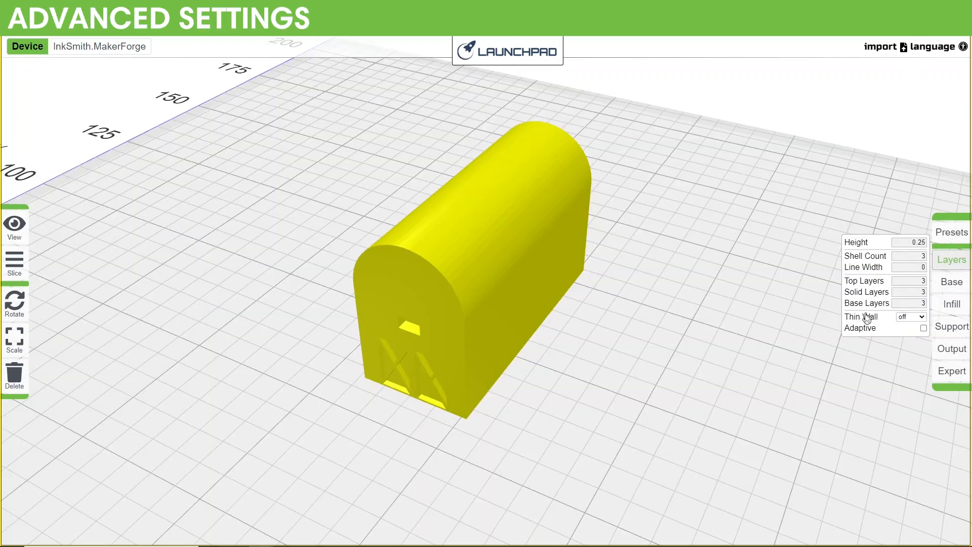
Step: Tour the Base, Infill, Support, Output and Expert settings groups, ending on Infill with triangle fill
{"action": "left_click", "coordinate": [951, 305]}
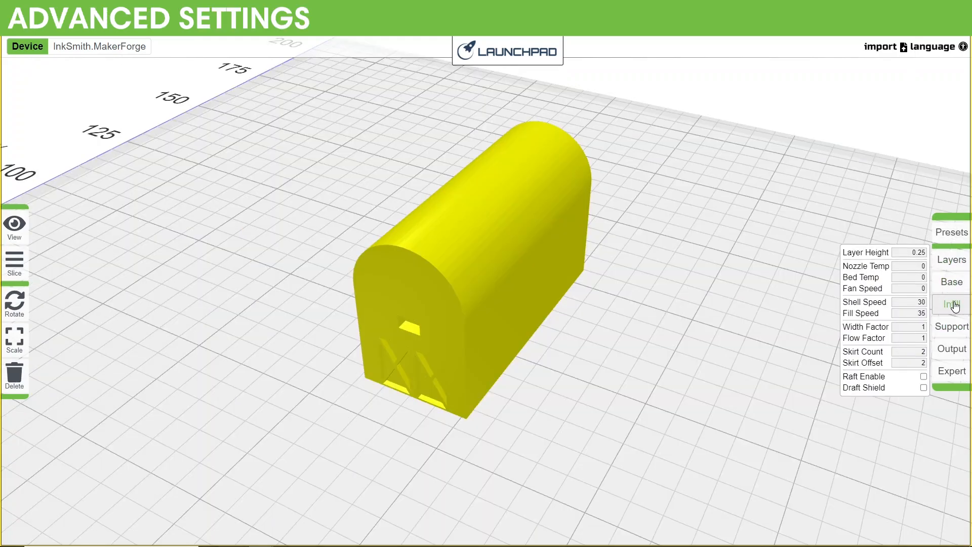
{"action": "left_click", "coordinate": [952, 304]}
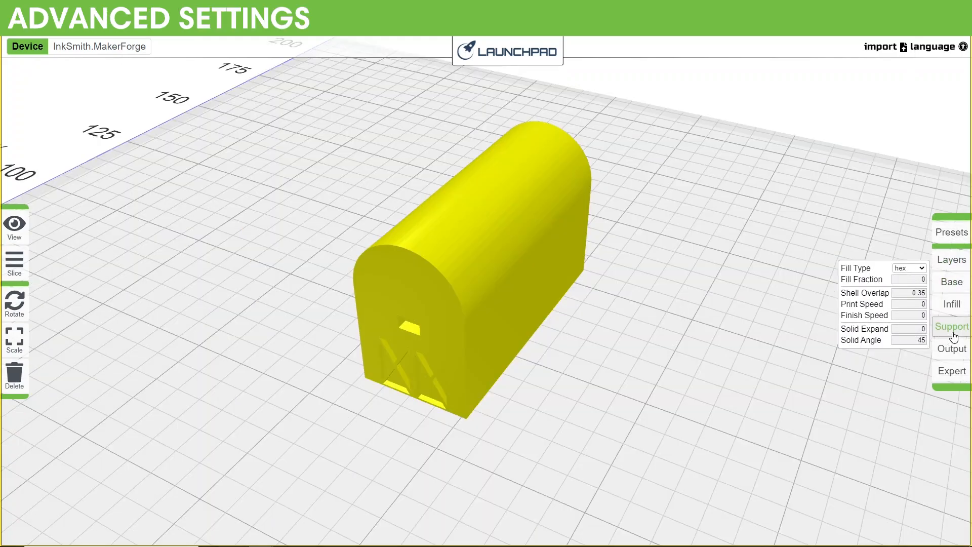
{"action": "left_click", "coordinate": [952, 326]}
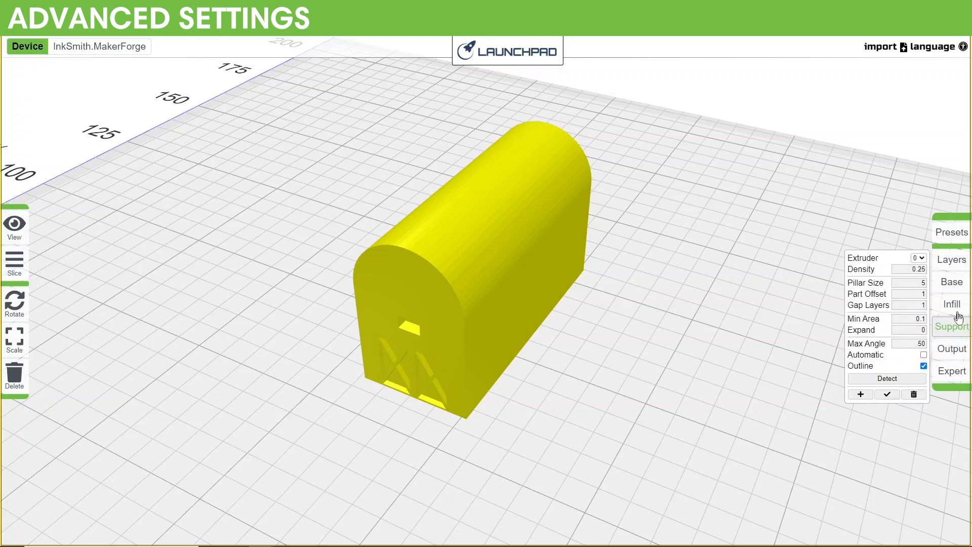
{"action": "left_click", "coordinate": [951, 348]}
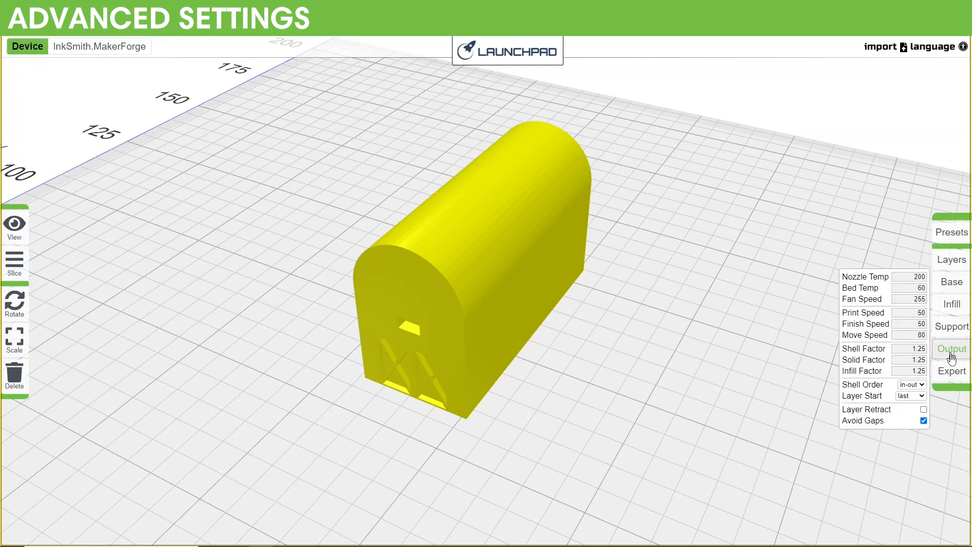
{"action": "left_click", "coordinate": [951, 371]}
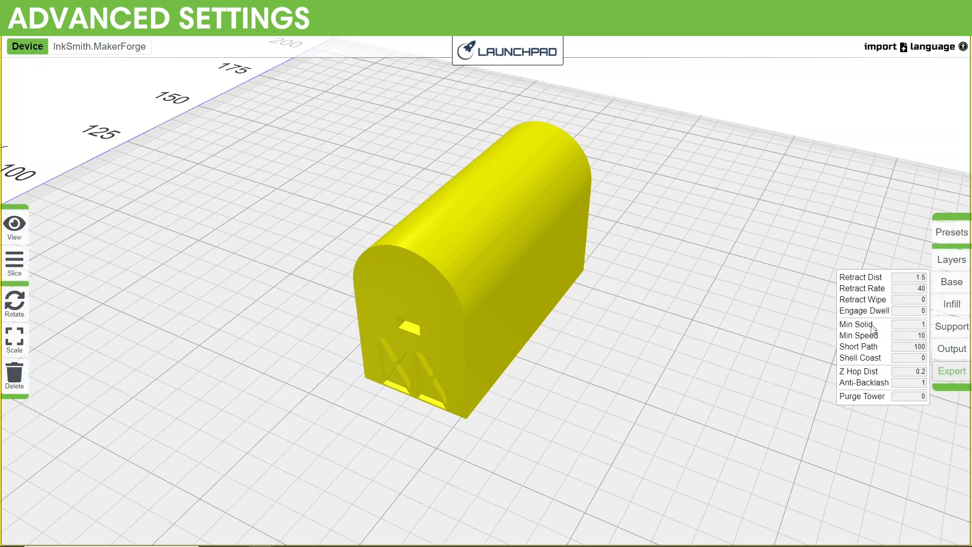
{"action": "mouse_move", "coordinate": [880, 433]}
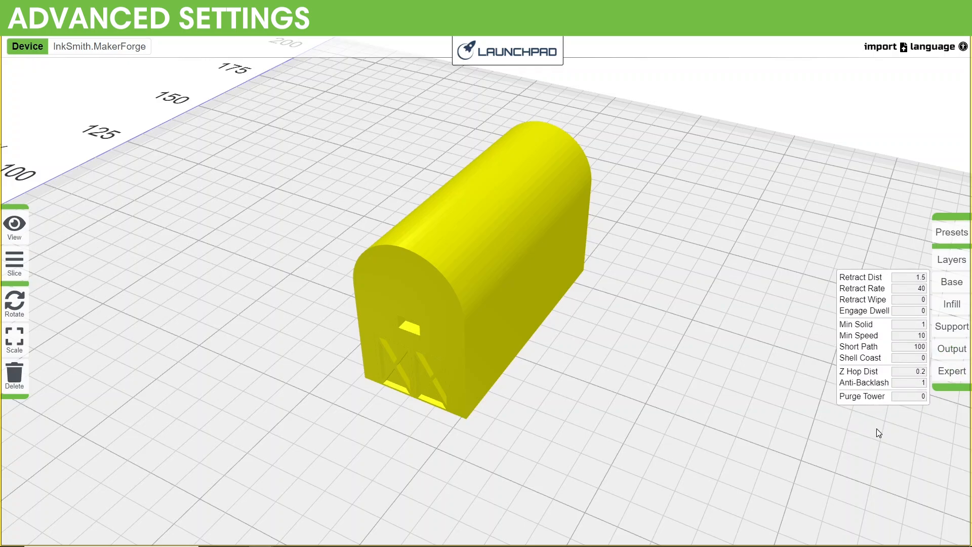
{"action": "left_click", "coordinate": [951, 304]}
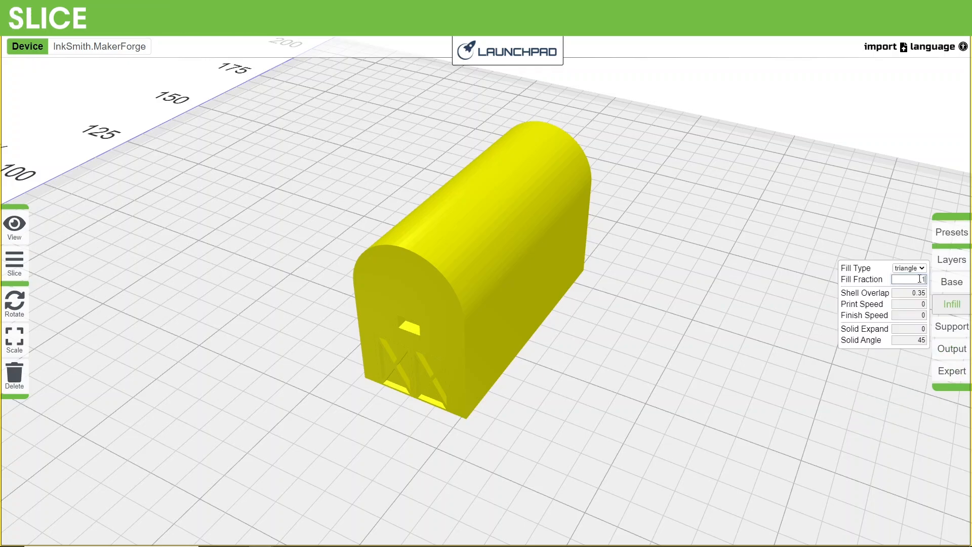
Step: Slice the barn into a 119-layer preview and reveal its shells and triangle sparse infill
{"action": "left_click", "coordinate": [951, 304]}
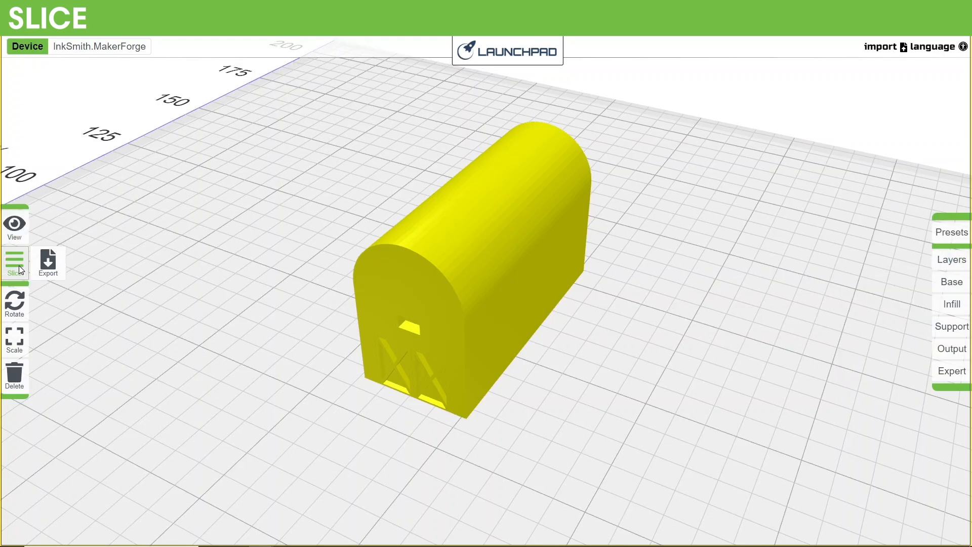
{"action": "left_click", "coordinate": [13, 263]}
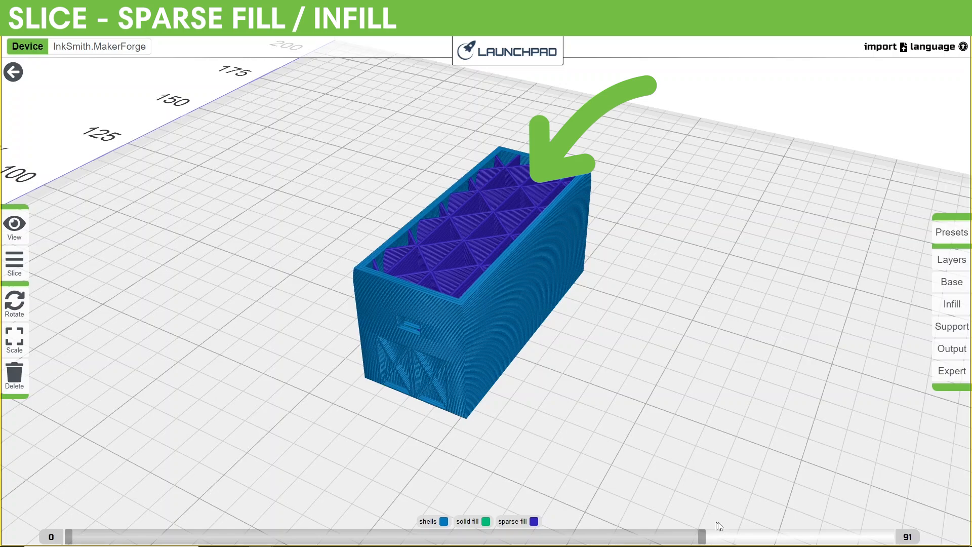
{"action": "left_click", "coordinate": [951, 327]}
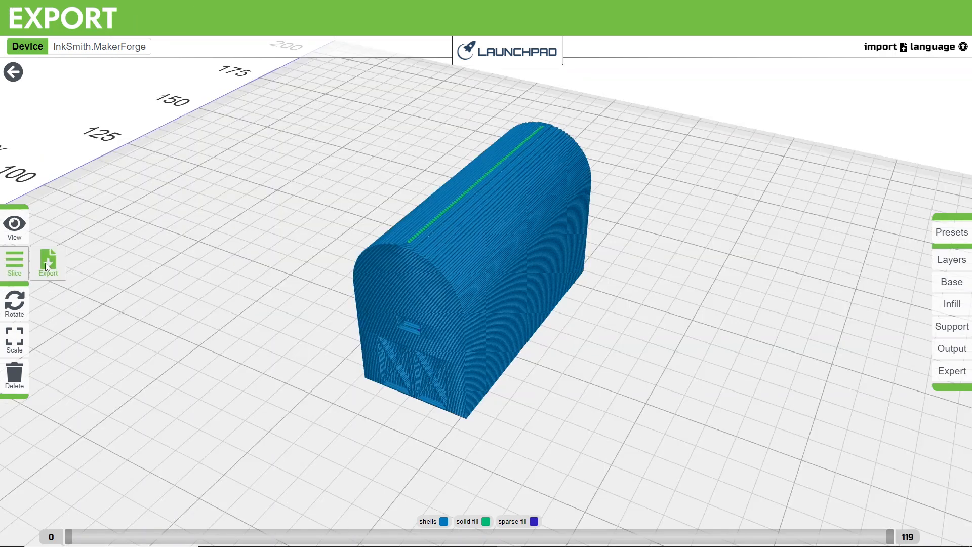
Step: Review the barn's export summary with file size and filament estimates, then download its G-code
{"action": "left_click", "coordinate": [47, 263]}
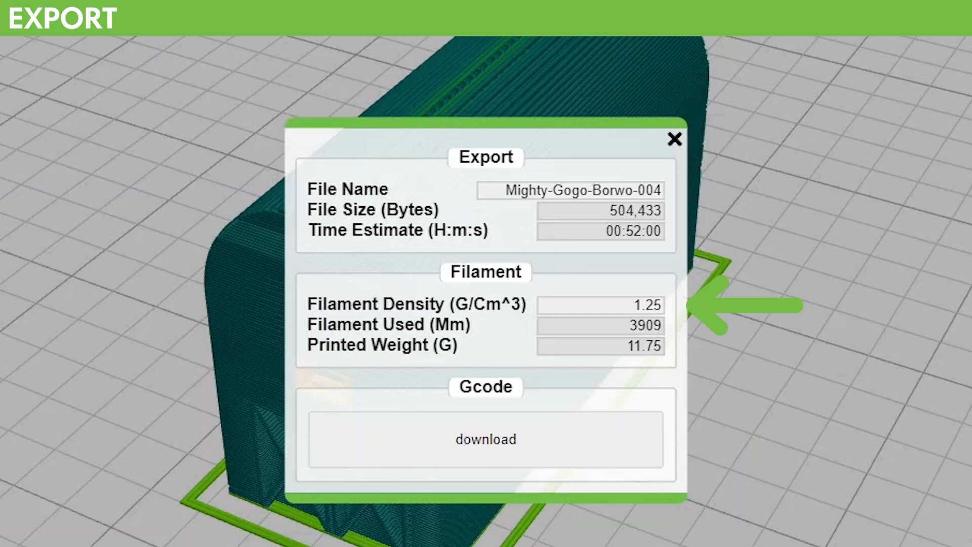
{"action": "mouse_move", "coordinate": [731, 325]}
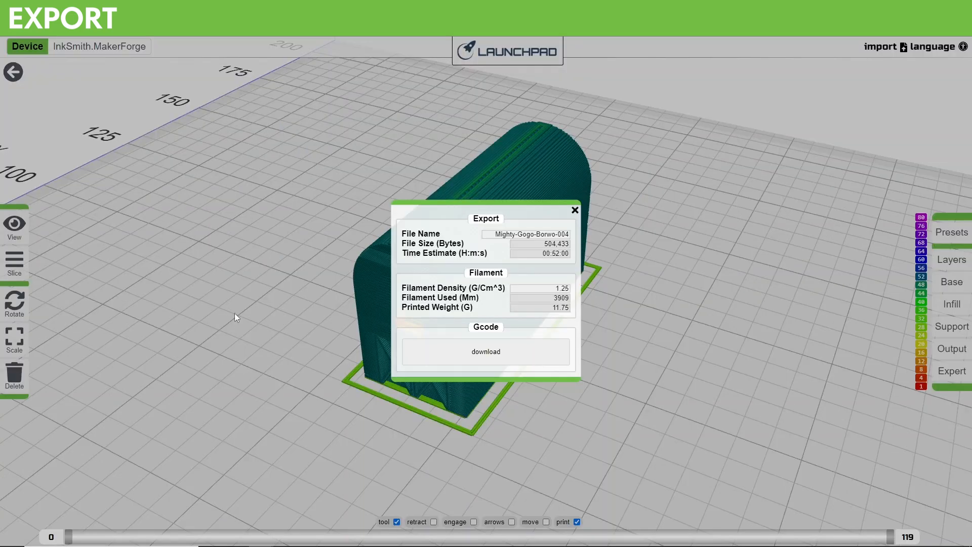
{"action": "left_click", "coordinate": [486, 351]}
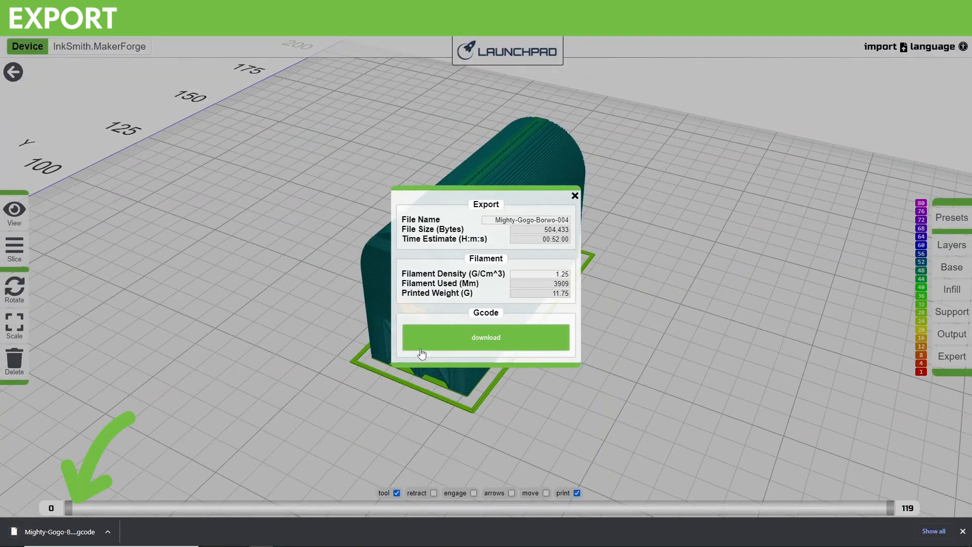
{"action": "mouse_move", "coordinate": [214, 316]}
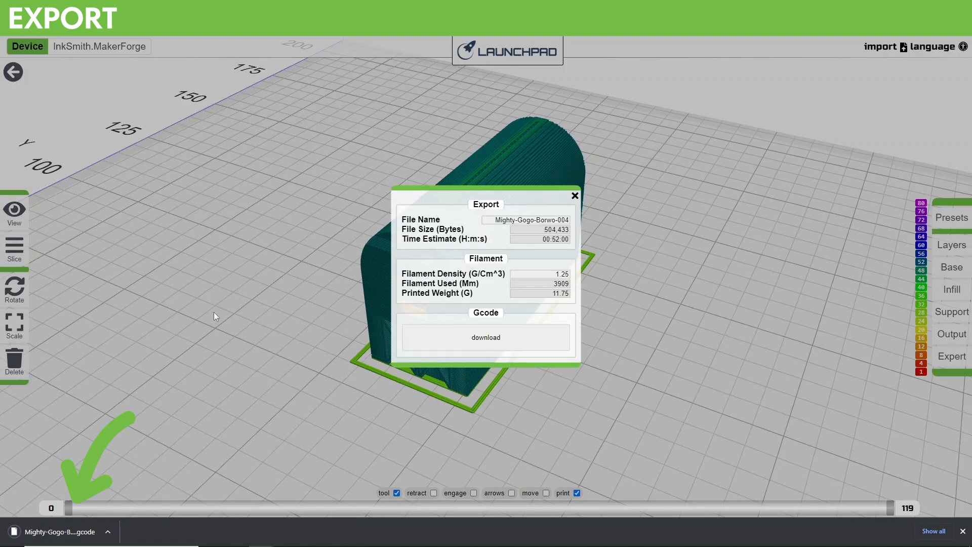